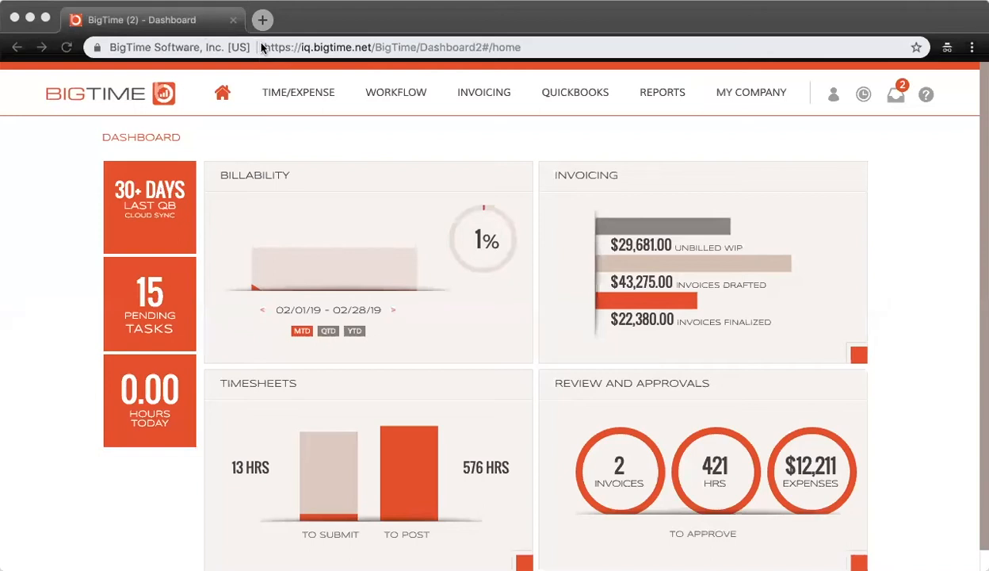
mouse_move(758, 101)
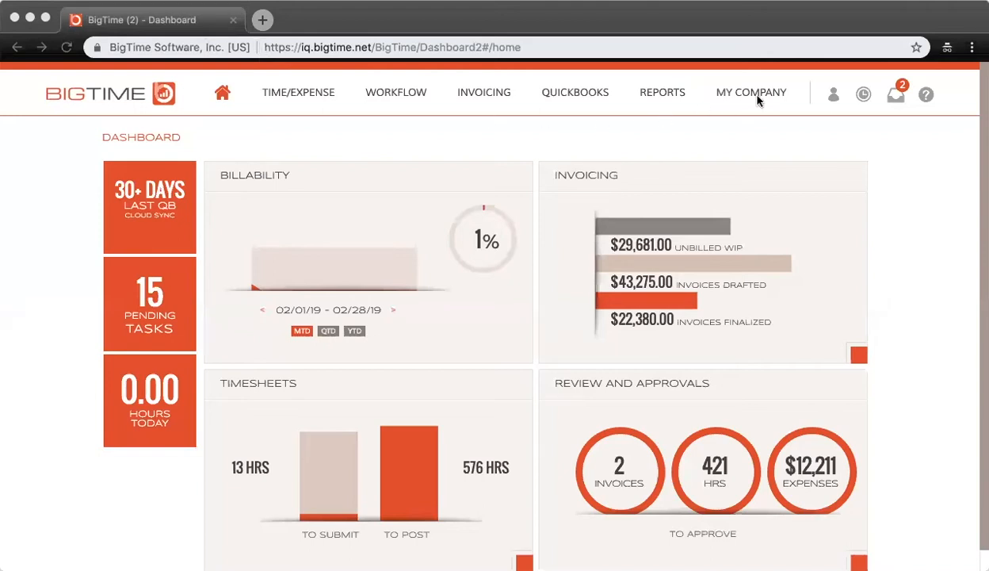
Open the My Company menu to reach client lists and company settings.
left_click(751, 92)
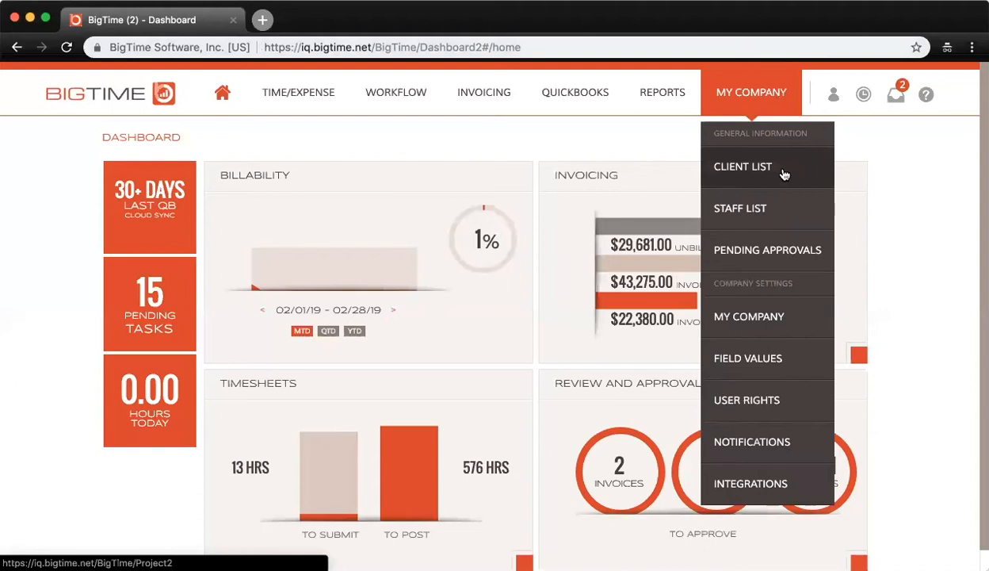
Open the Burnham CPA record from the Client List.
left_click(743, 166)
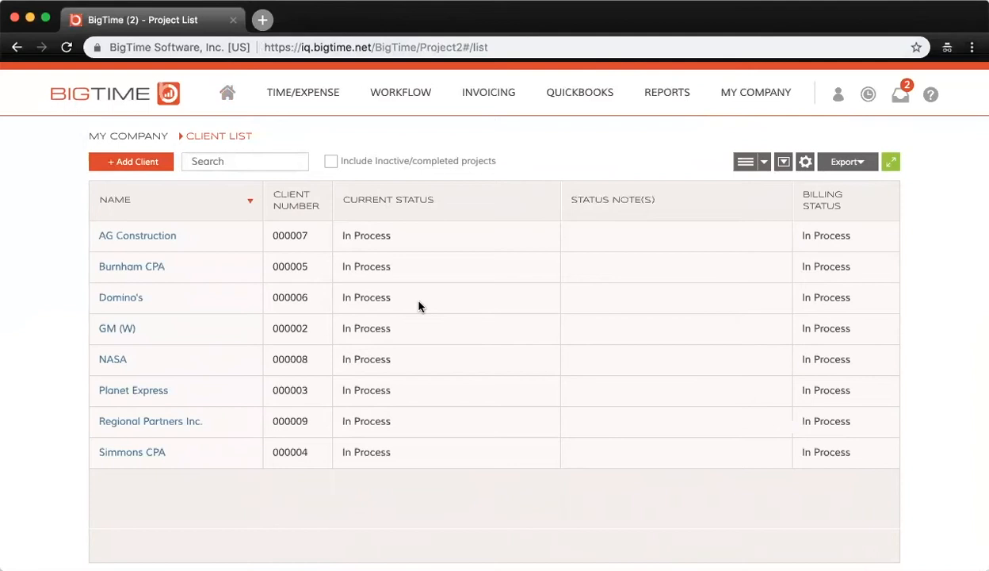
mouse_move(131, 266)
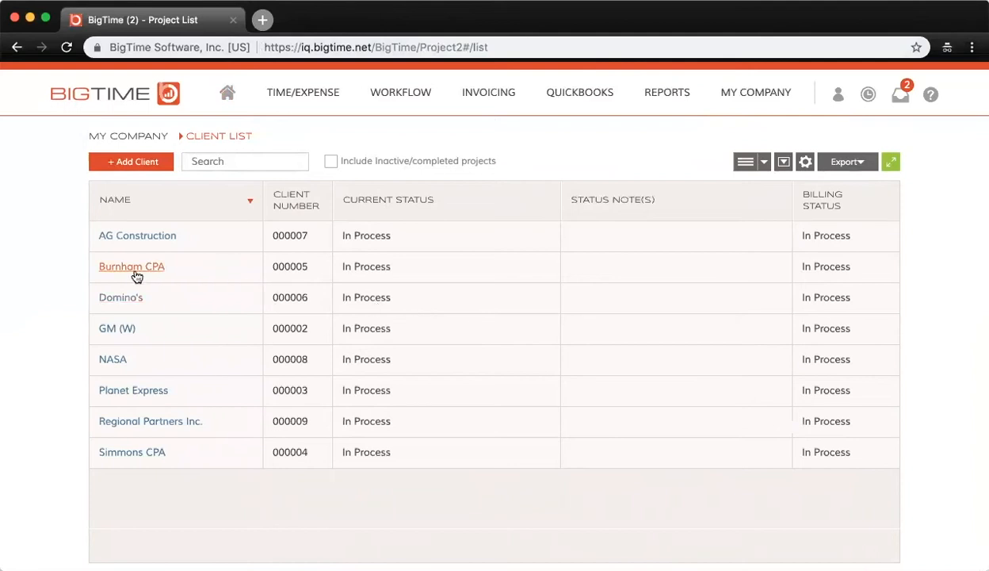
left_click(131, 266)
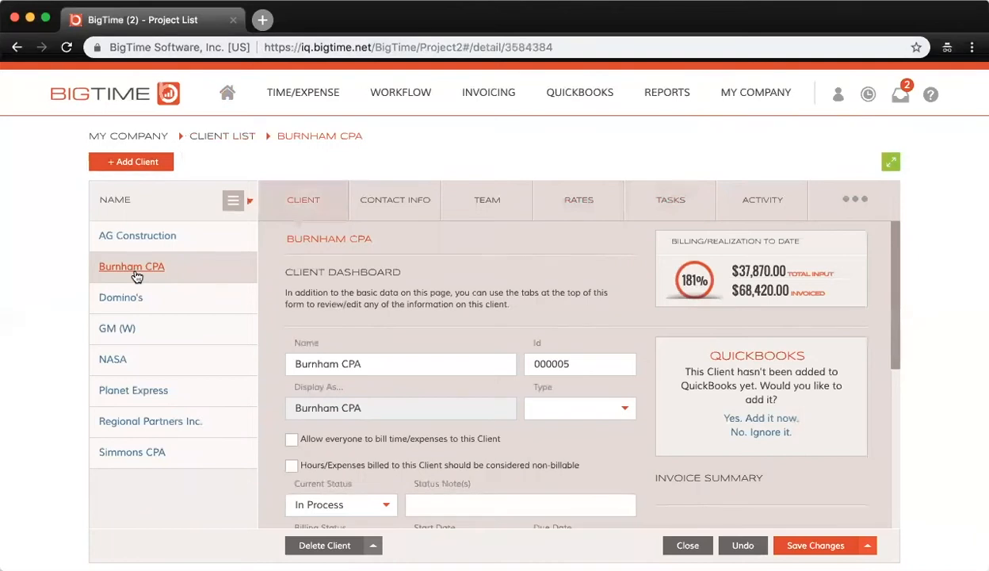
mouse_move(671, 199)
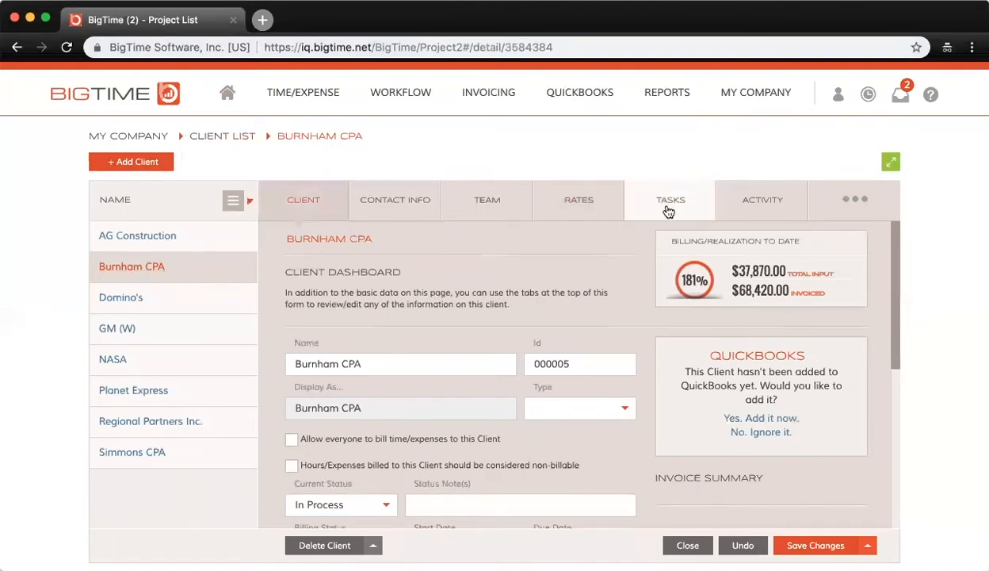
mouse_move(670, 200)
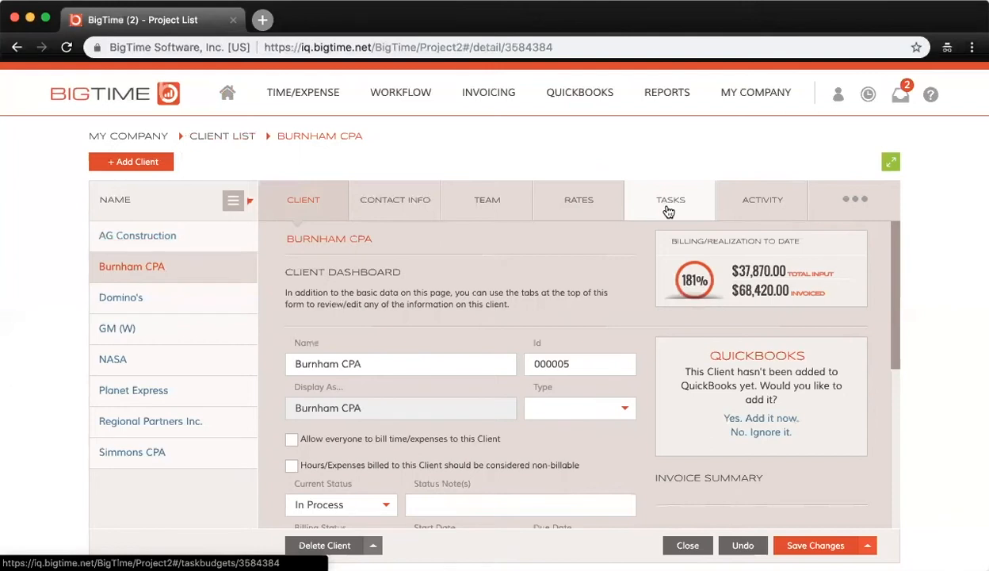
Show Burnham CPA's Tasks overview with estimated hours, charges, invoiced and remaining amounts.
left_click(670, 199)
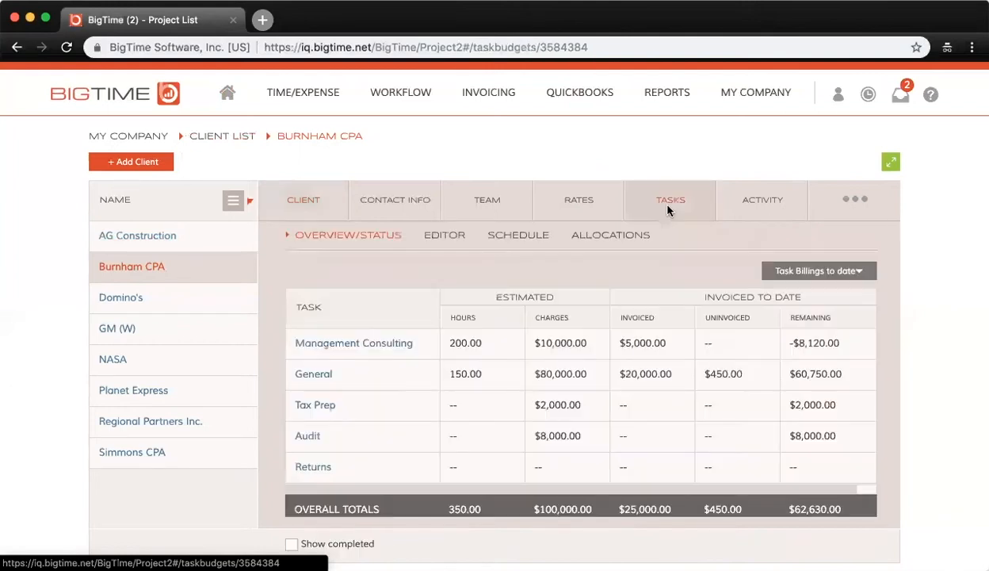
mouse_move(658, 264)
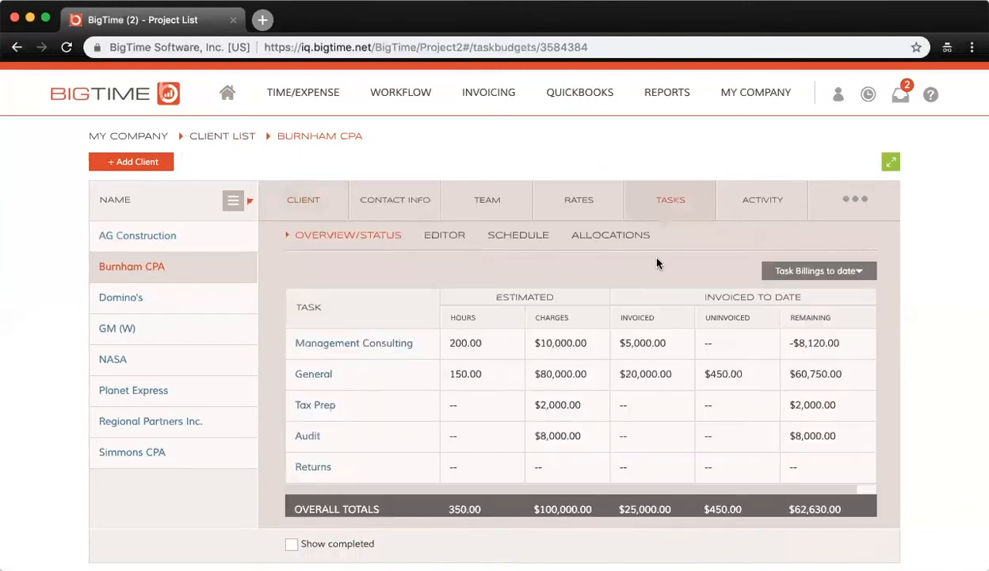
mouse_move(617, 265)
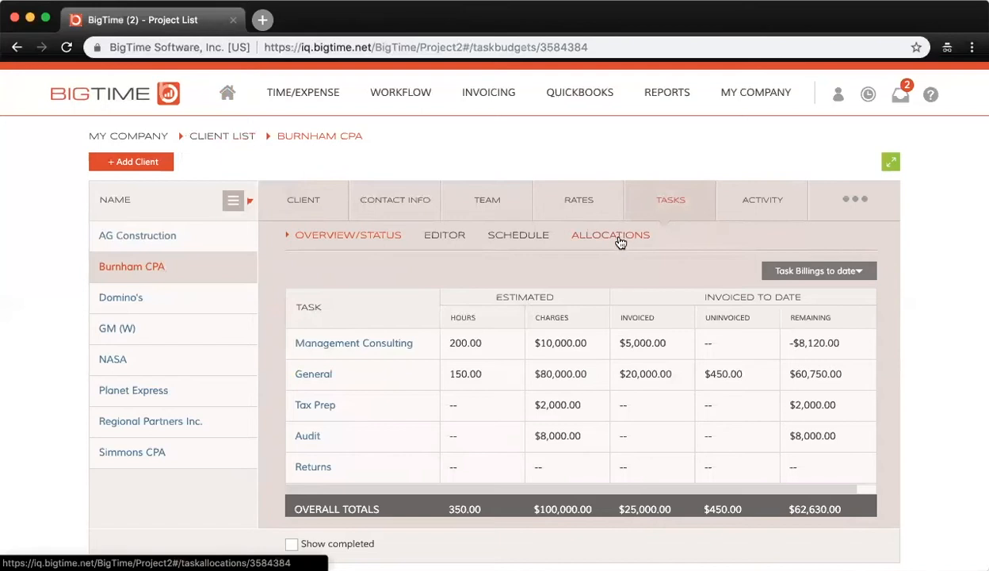
Review the Allocations dashboard's budget status, key member and budget-versus-actuals-over-time charts.
left_click(610, 235)
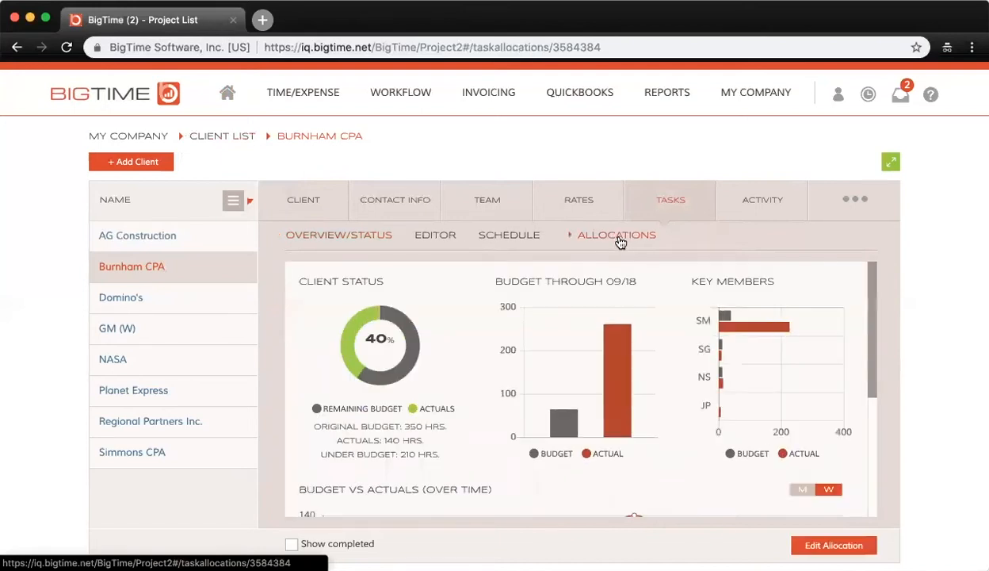
scroll("down", 3)
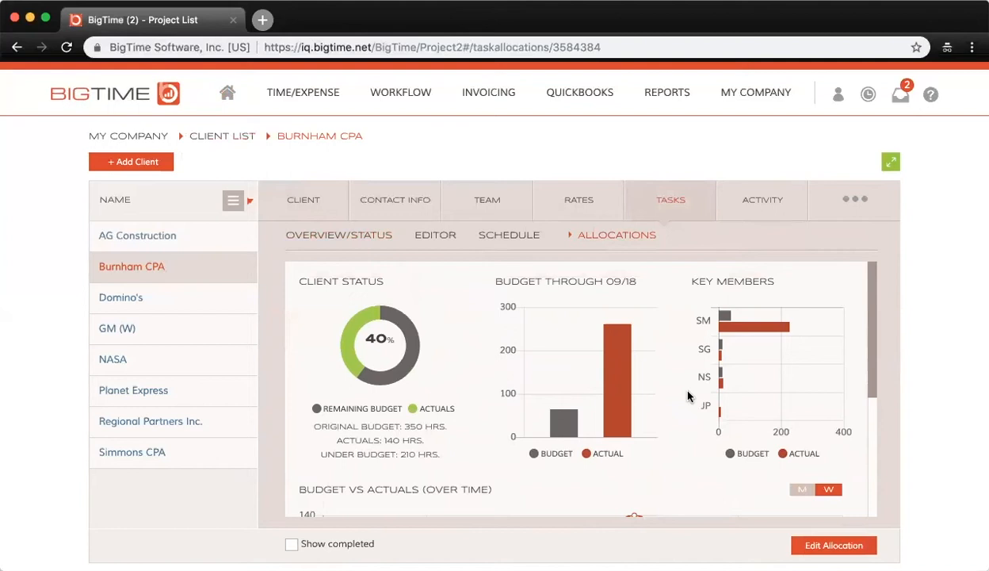
mouse_move(504, 349)
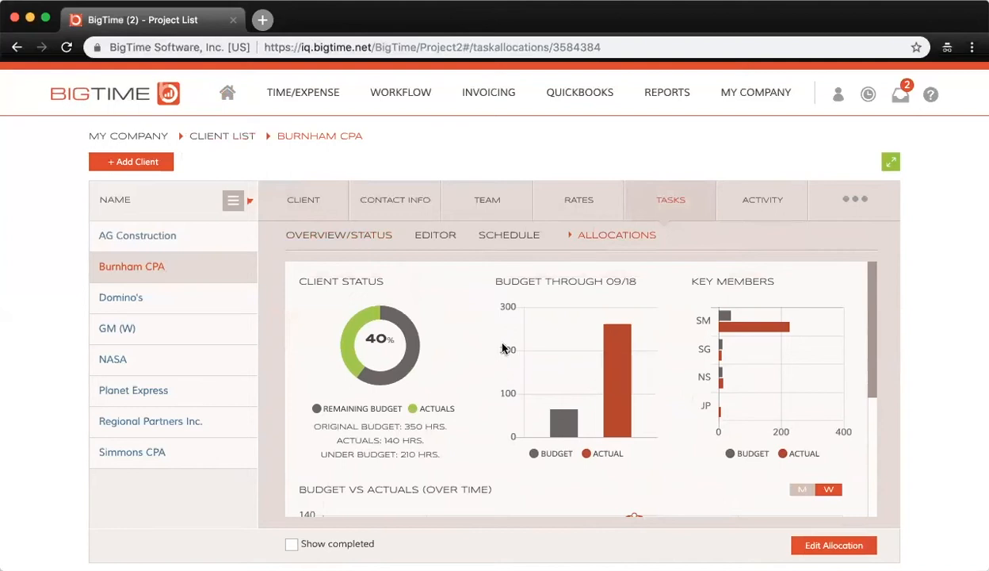
mouse_move(400, 317)
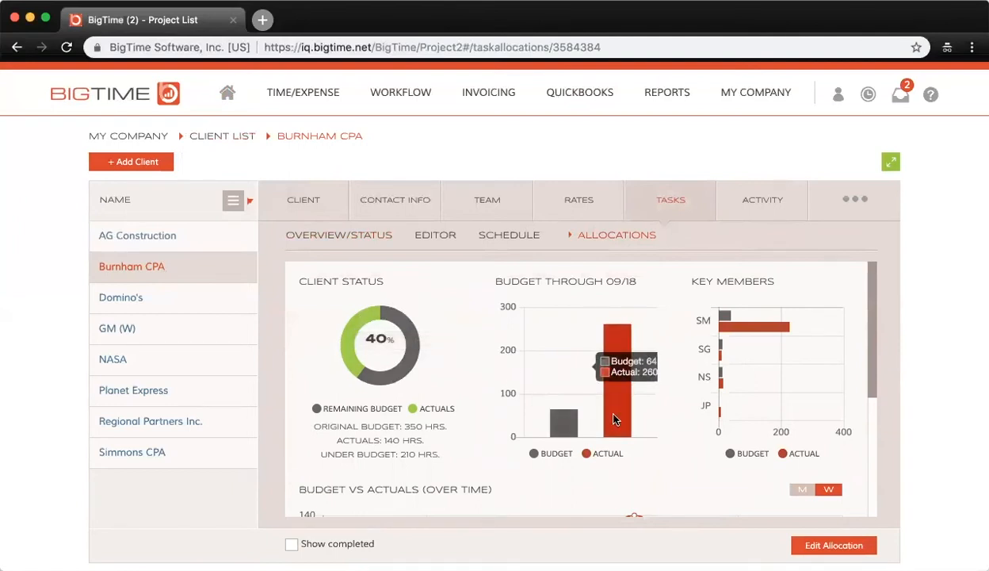
mouse_move(749, 328)
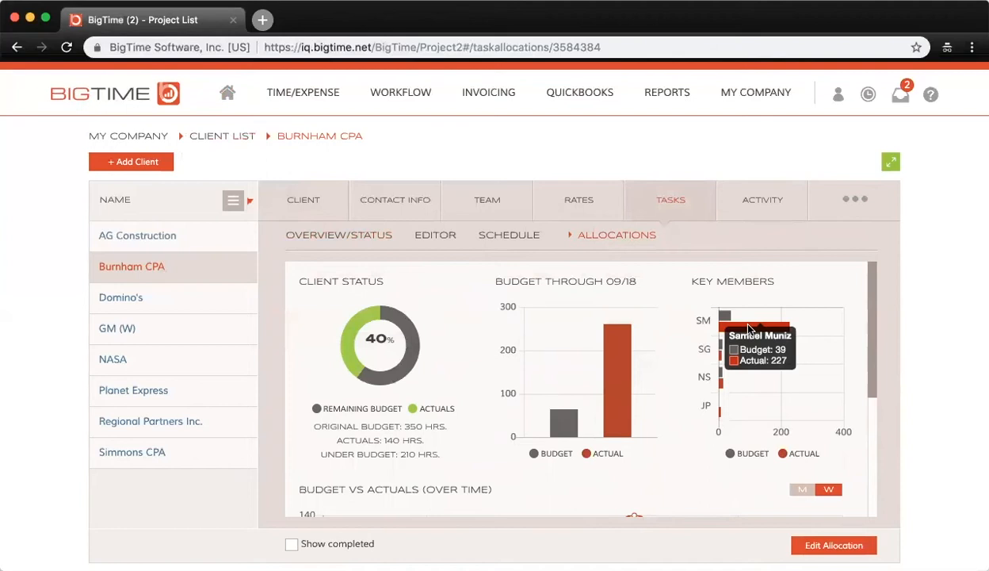
scroll("down", 3)
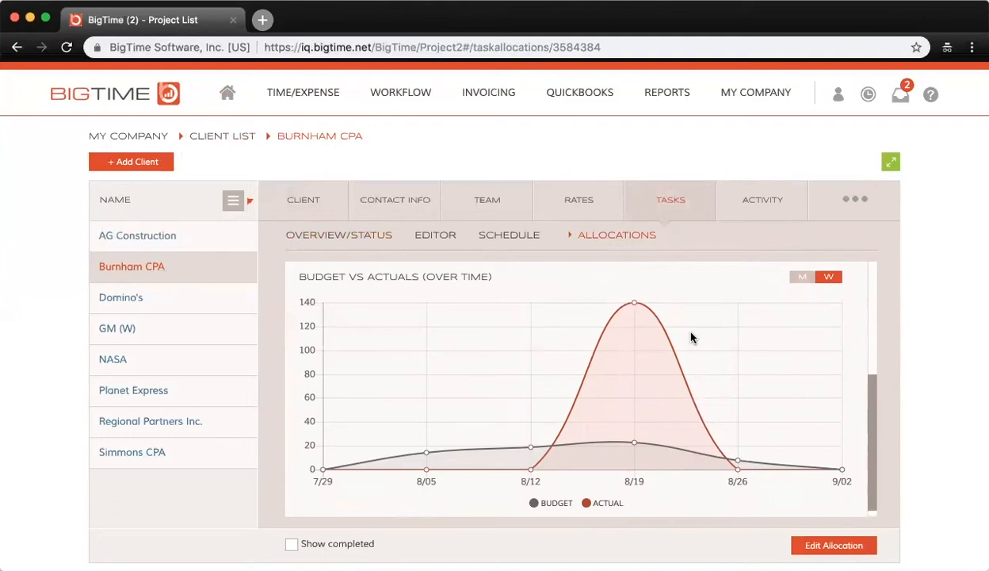
mouse_move(836, 549)
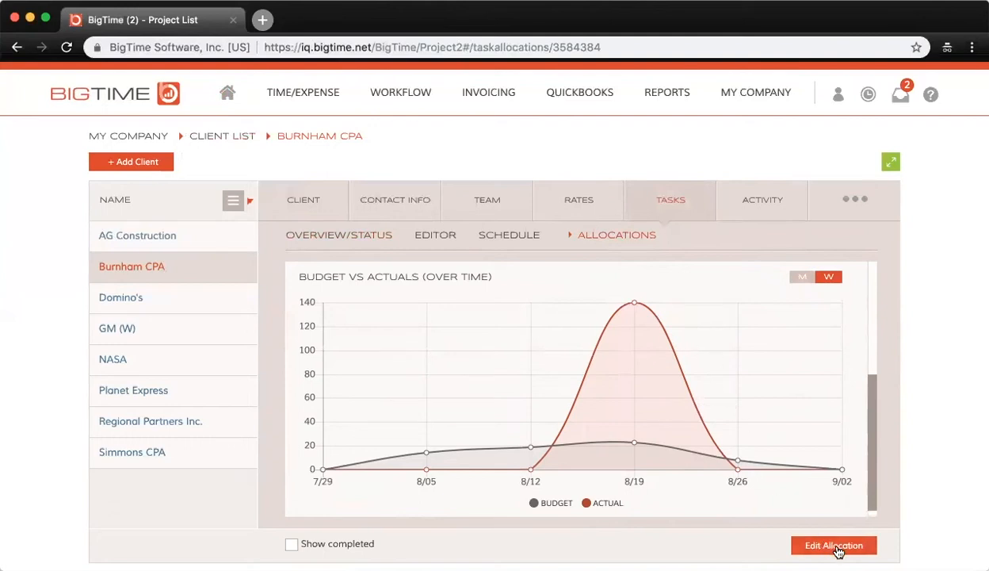
Launch the Allocation Wizard showing weekly hours per staff member for each task.
left_click(833, 545)
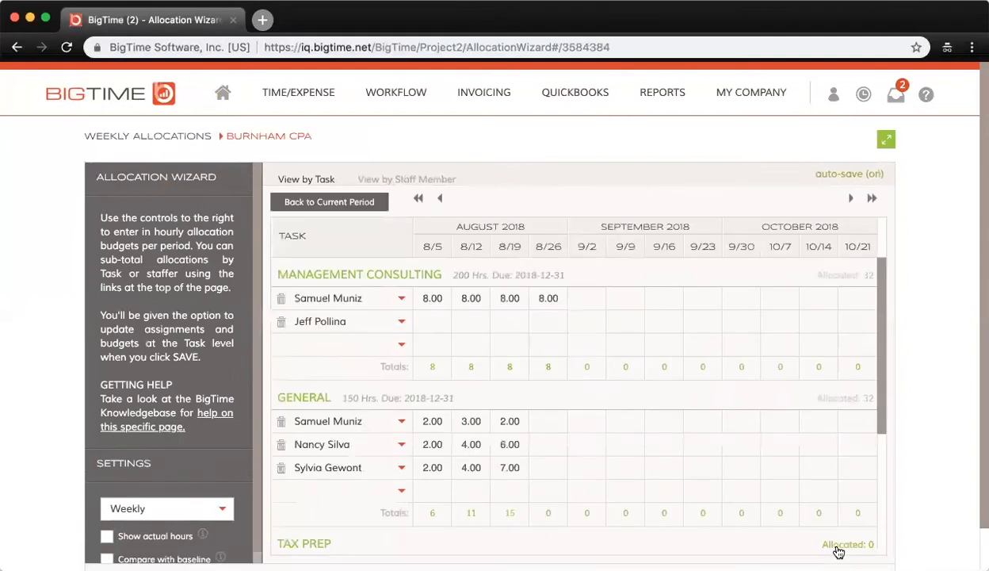
mouse_move(523, 365)
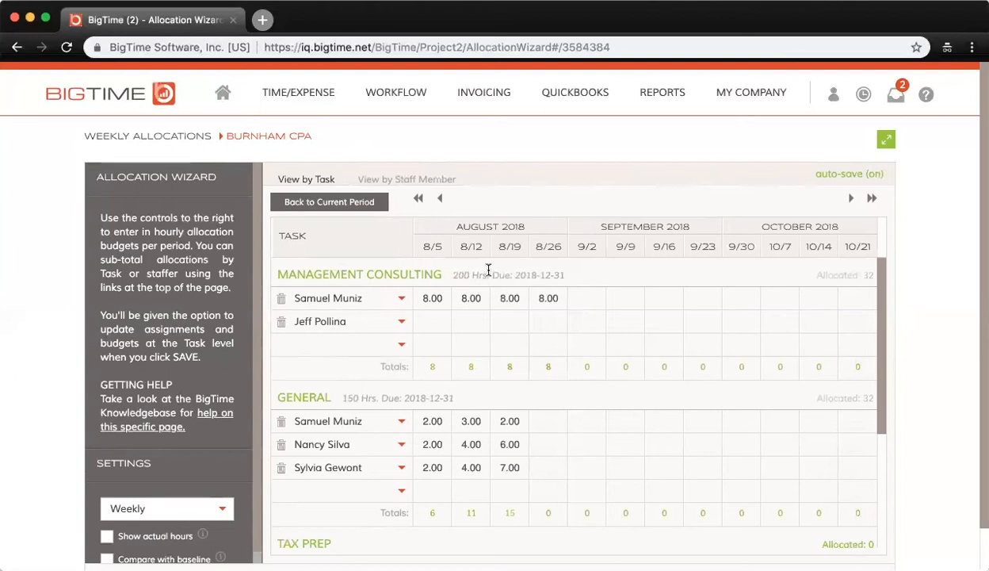
mouse_move(650, 268)
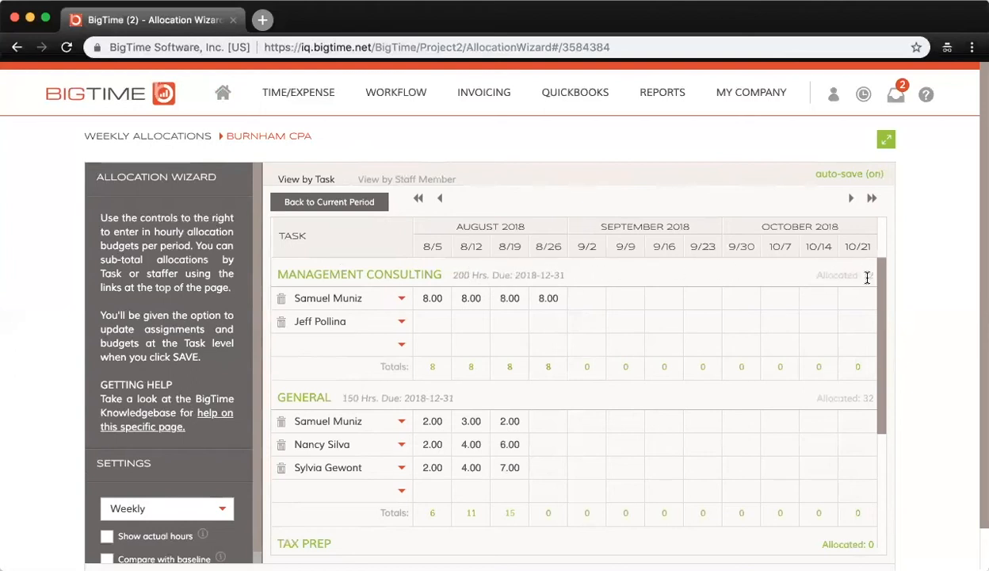
mouse_move(868, 276)
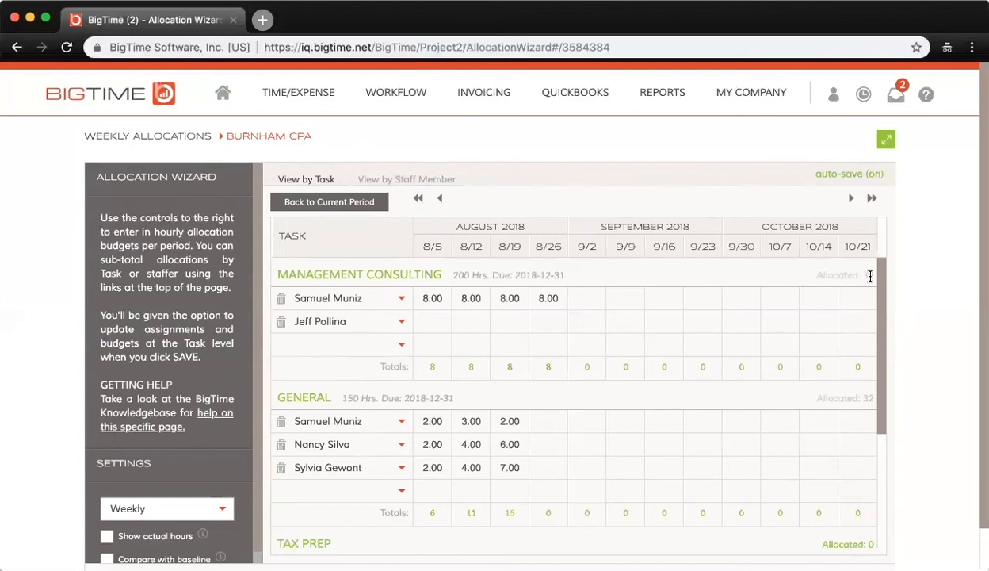
mouse_move(868, 275)
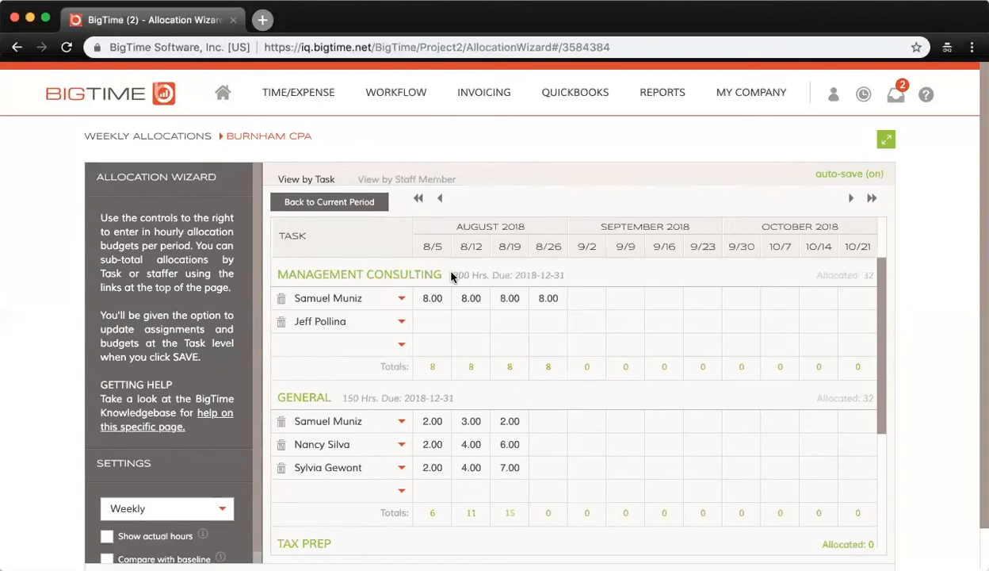
mouse_move(491, 271)
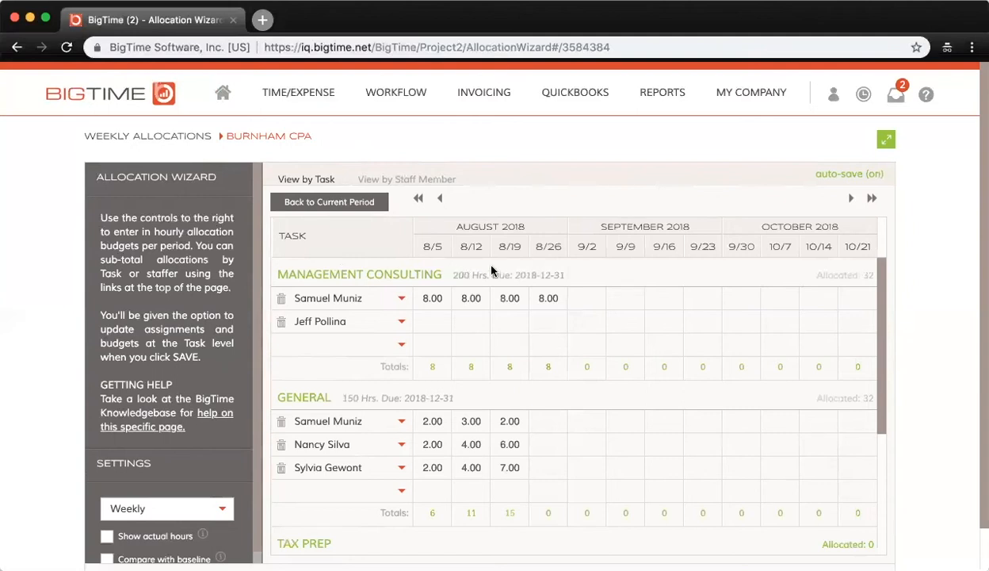
mouse_move(592, 291)
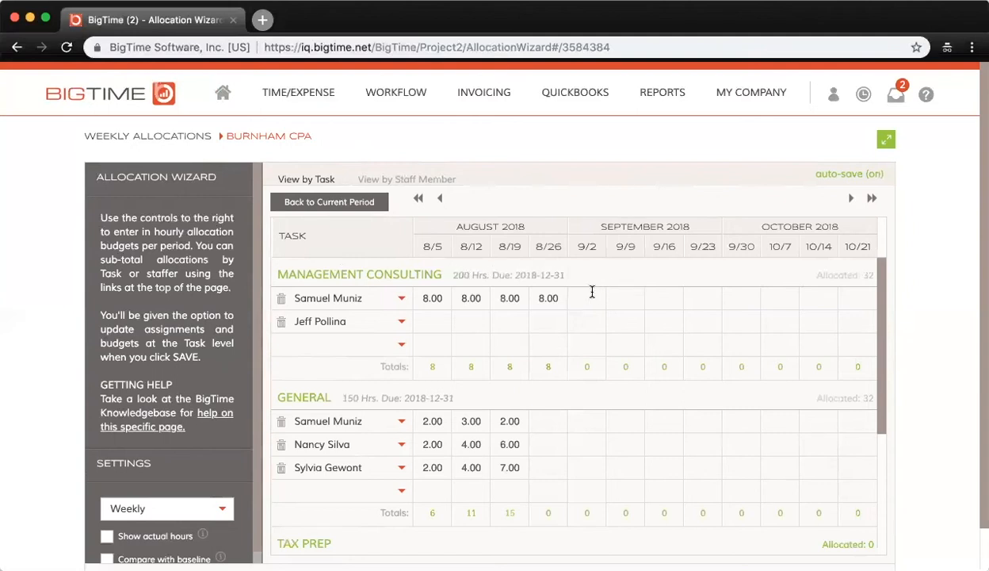
type("200")
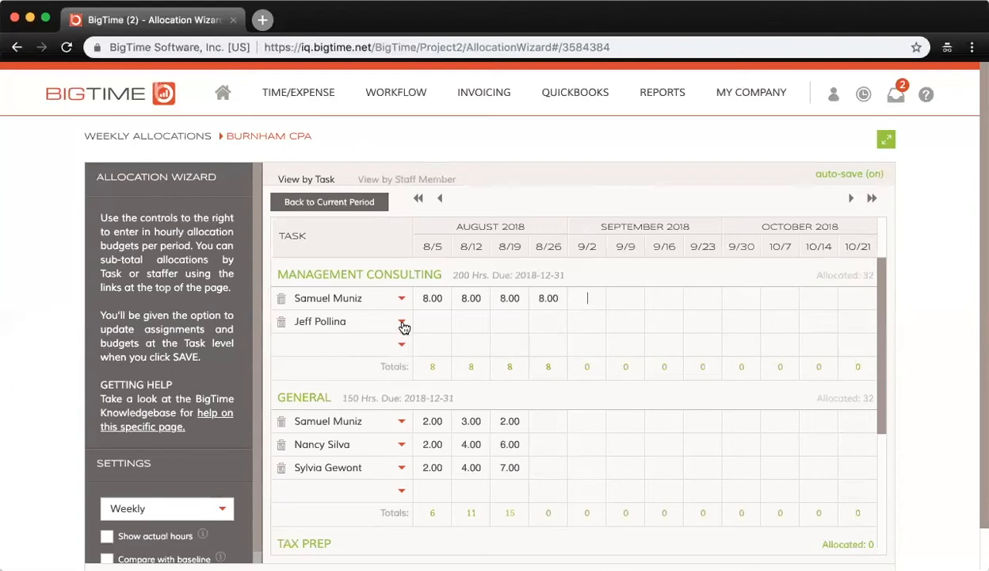
left_click(402, 344)
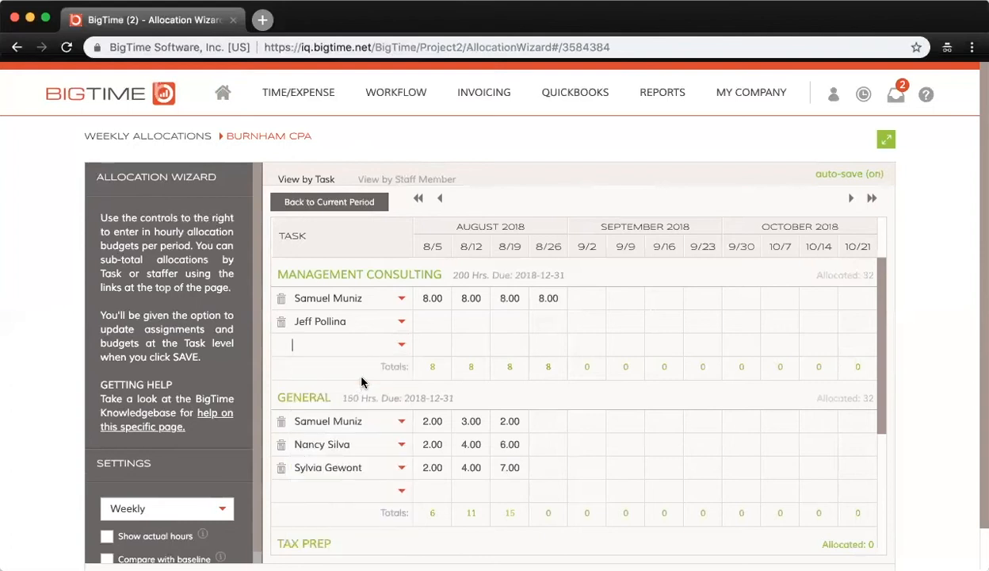
left_click(400, 344)
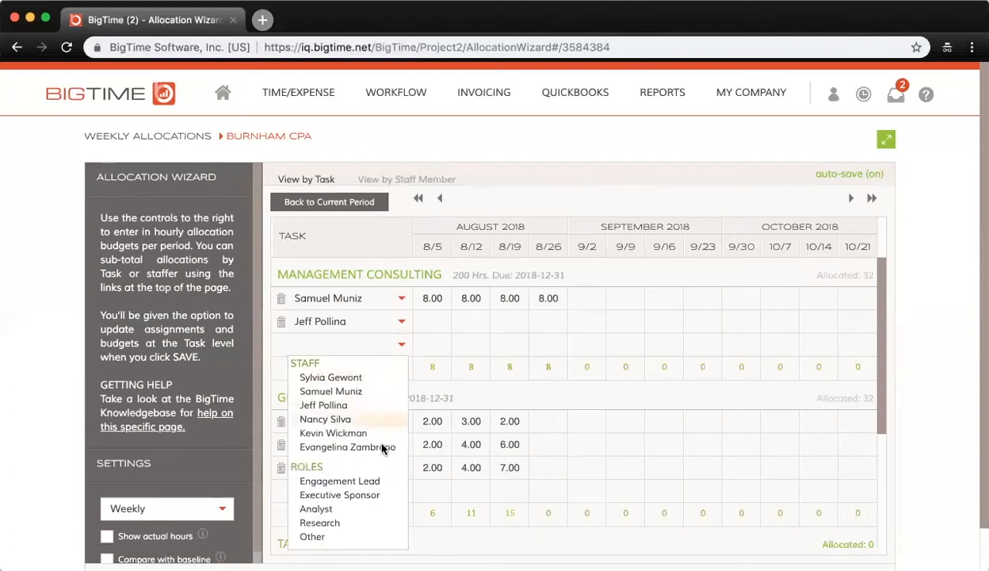
mouse_move(382, 481)
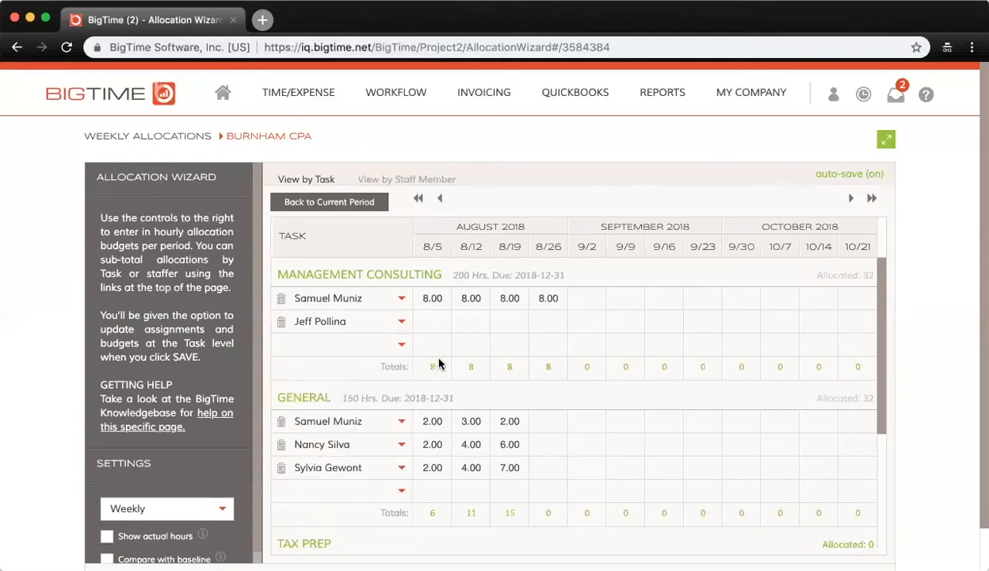
scroll("down", 3)
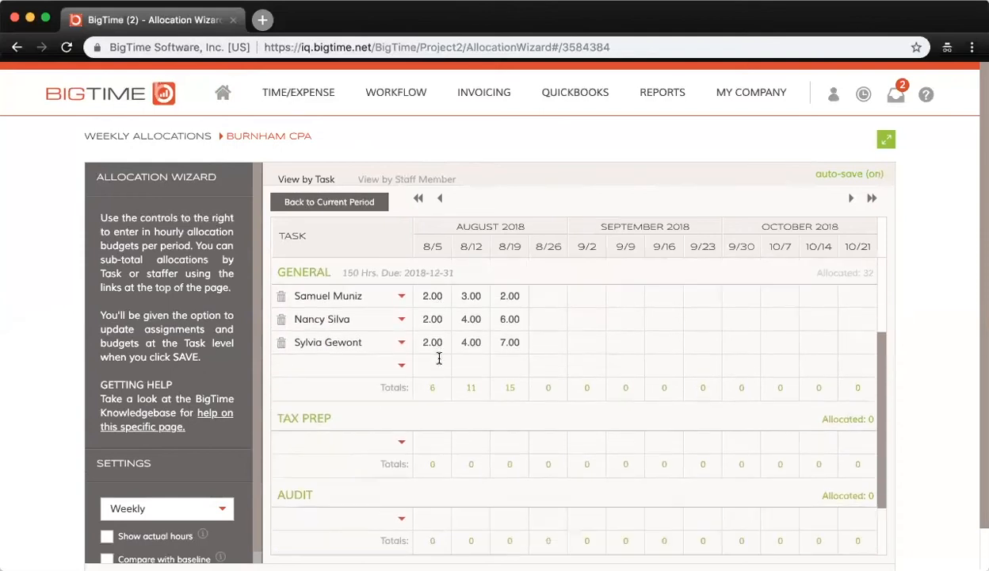
mouse_move(405, 357)
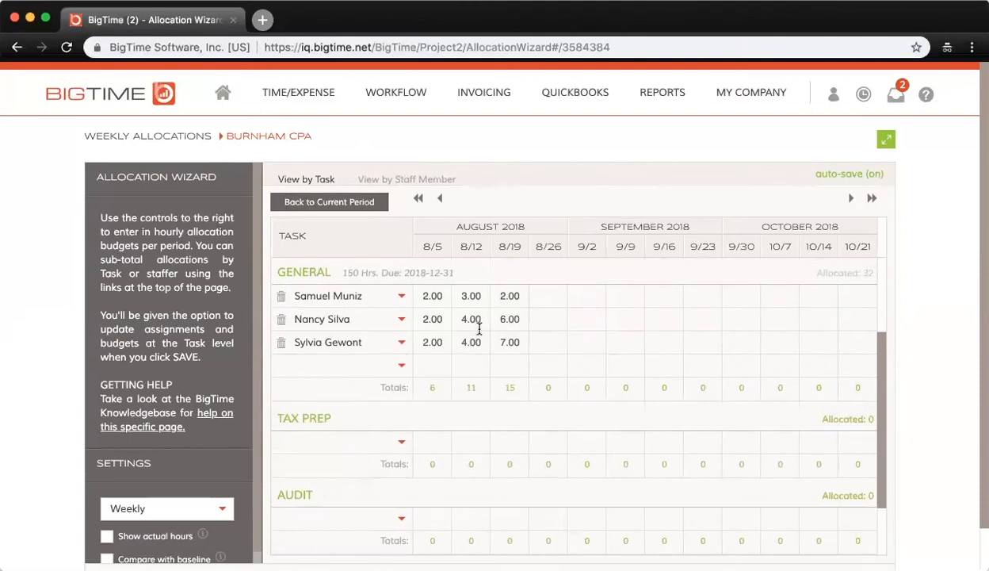
scroll("down", 3)
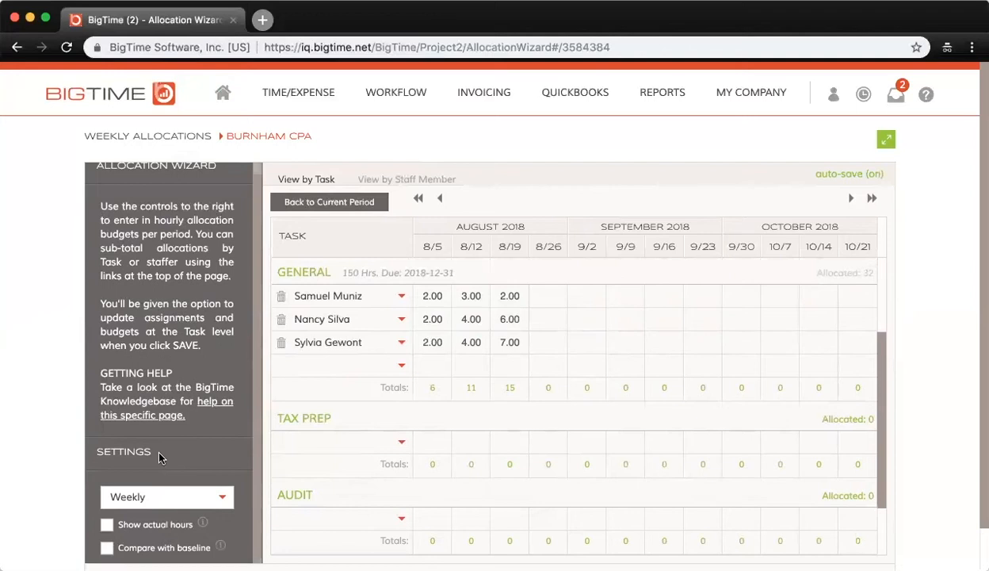
Switch the allocation period to Monthly, then back to Weekly, confirming both conversions.
left_click(166, 496)
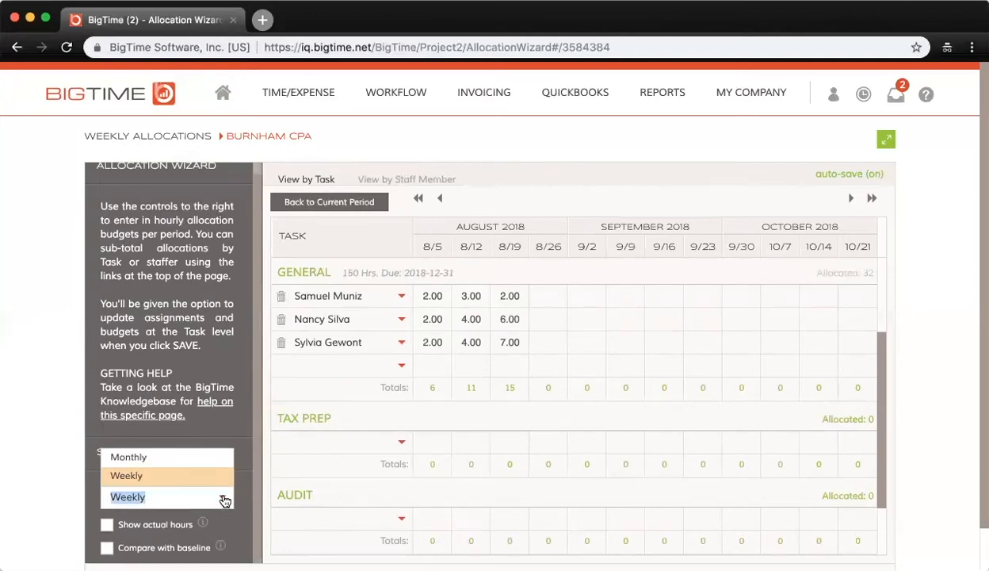
left_click(129, 456)
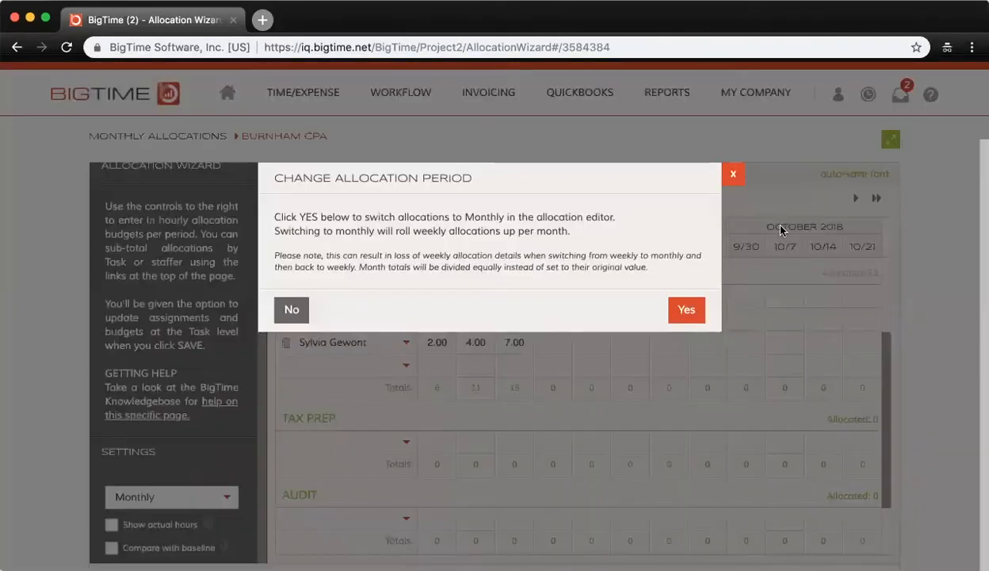
left_click(685, 310)
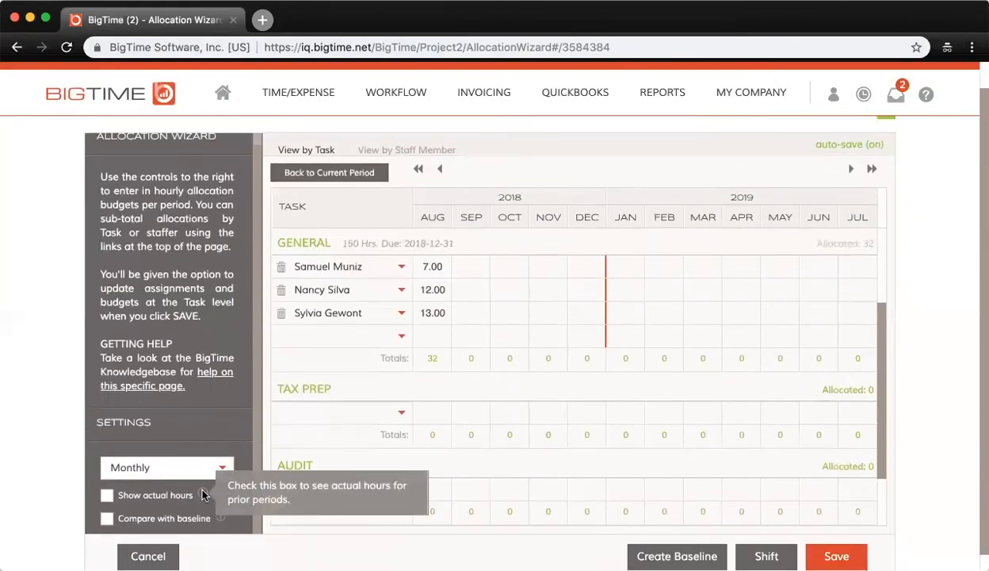
left_click(166, 467)
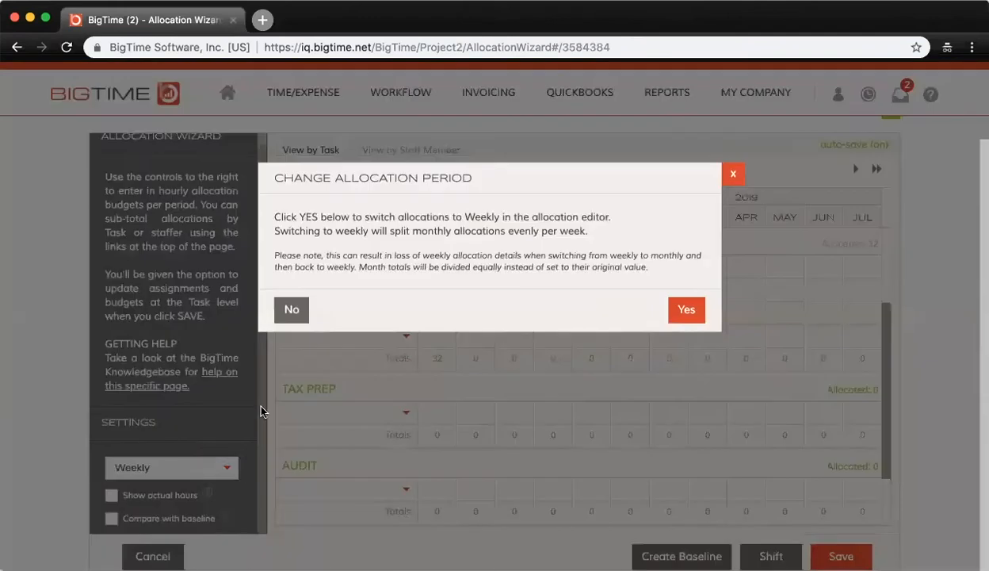
left_click(686, 309)
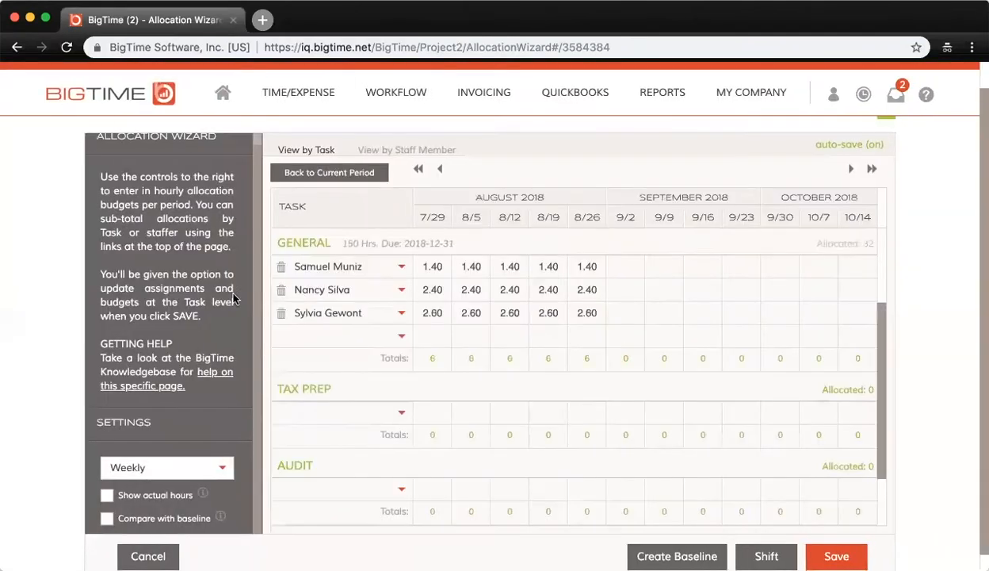
scroll("down", 3)
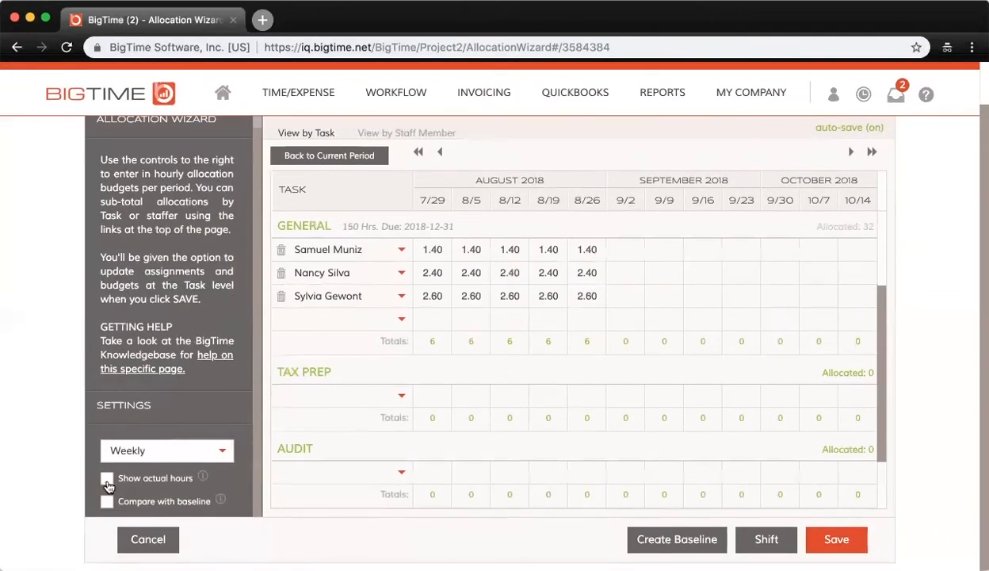
left_click(107, 478)
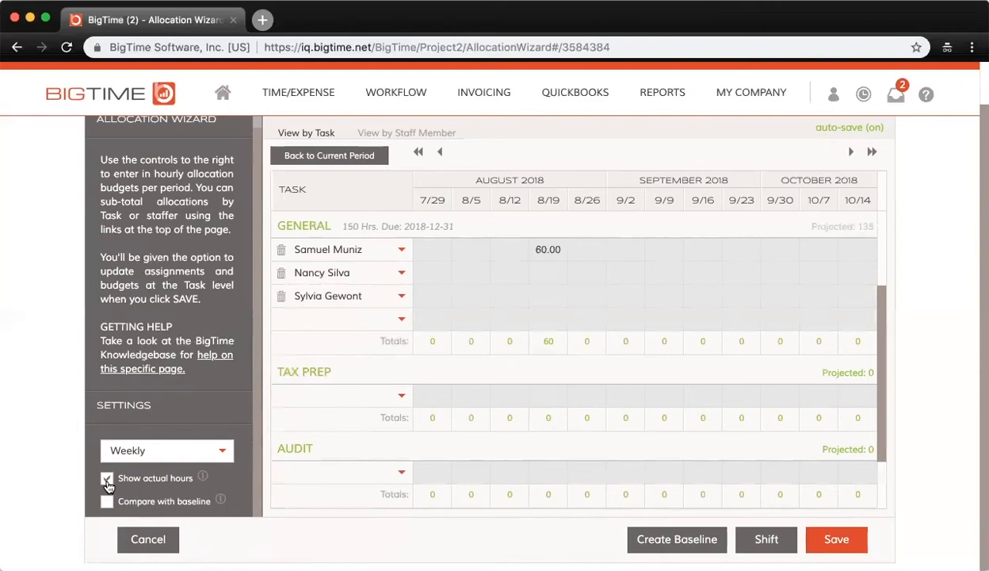
left_click(107, 477)
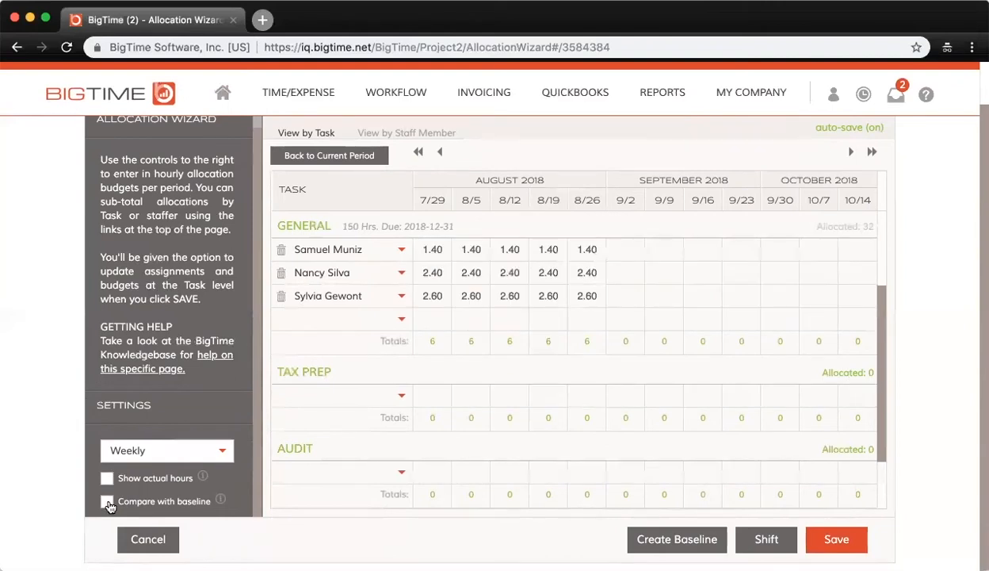
left_click(107, 501)
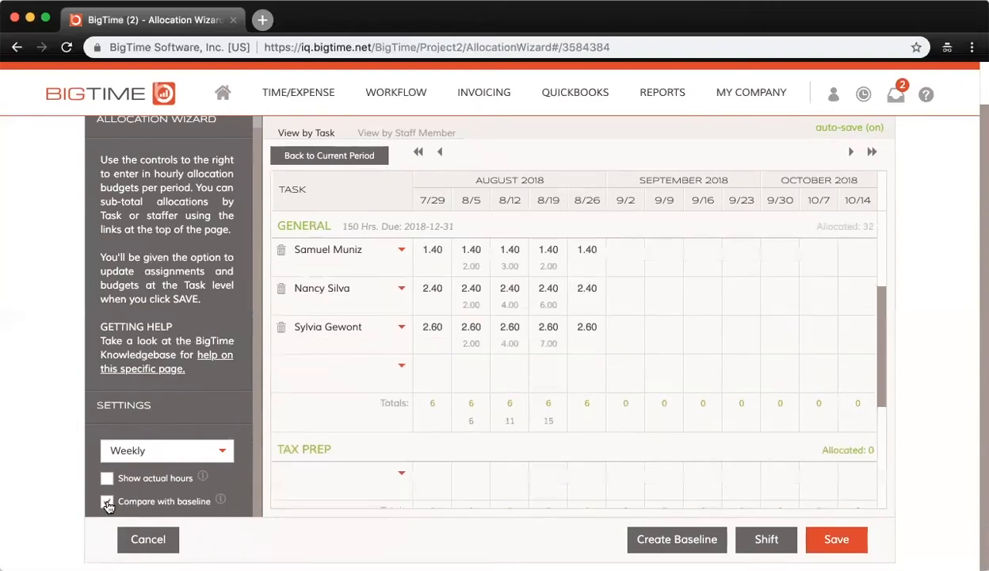
left_click(107, 501)
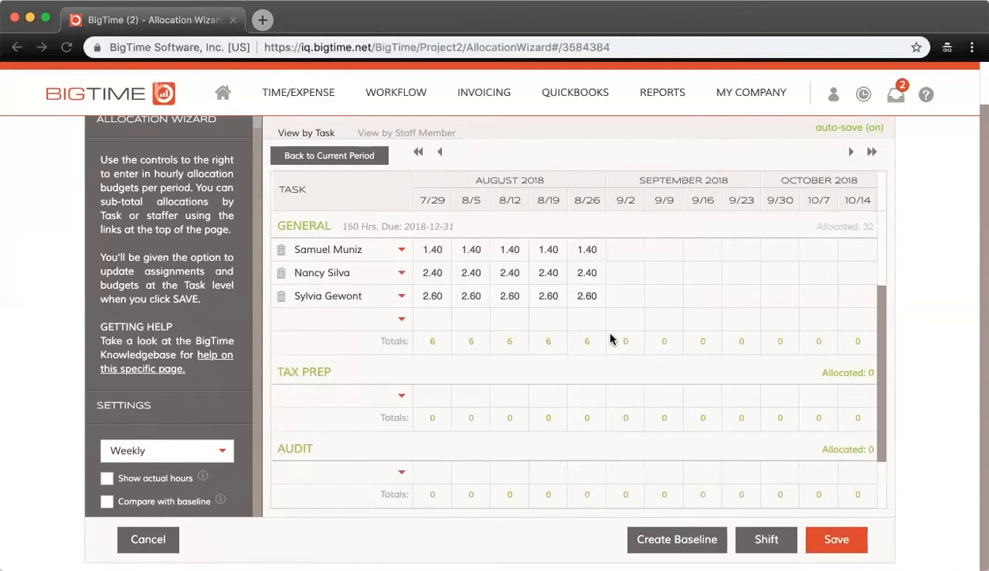
mouse_move(629, 359)
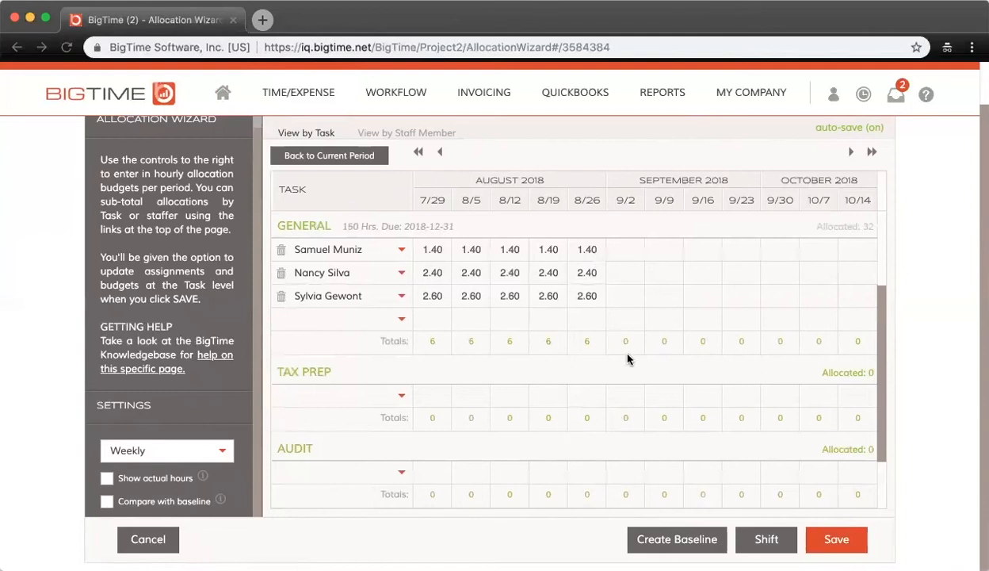
Create a new baseline from the current weekly allocations, overwriting the previous baseline.
left_click(677, 539)
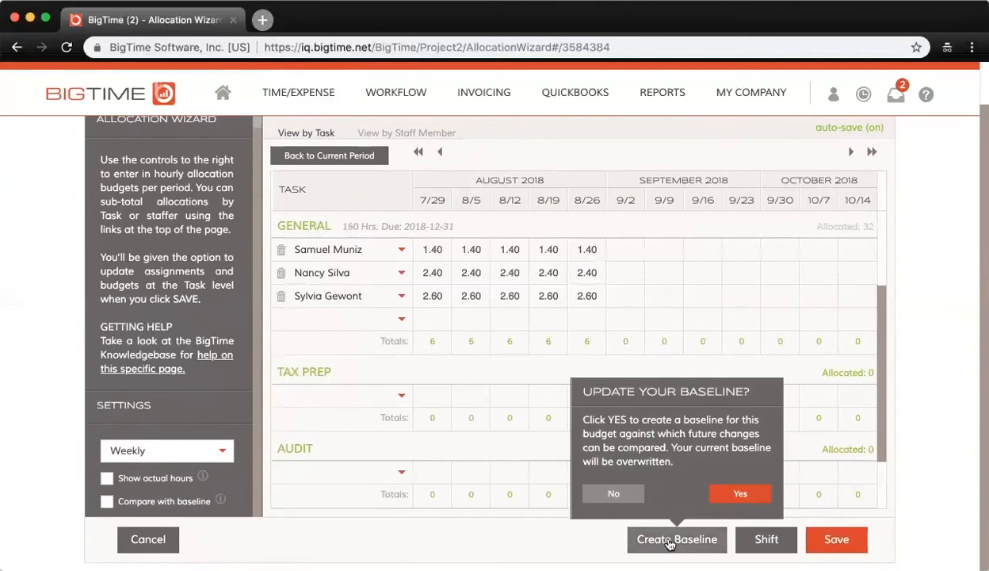
mouse_move(741, 494)
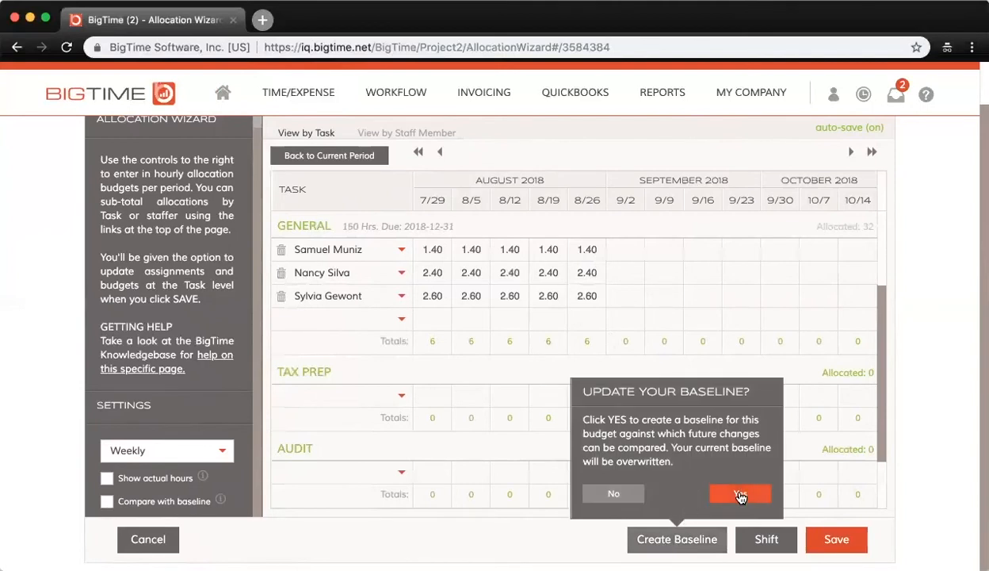
left_click(739, 493)
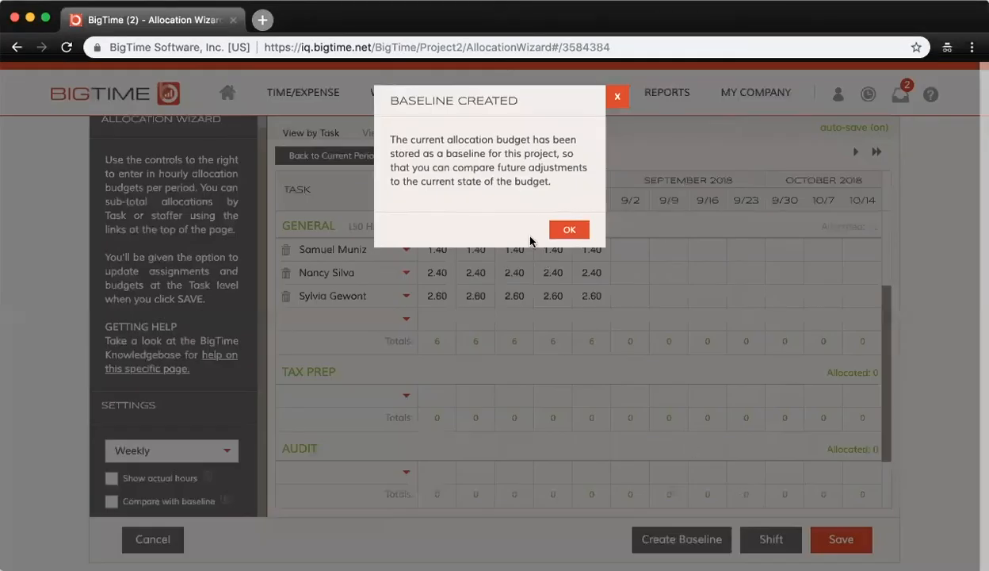
left_click(568, 230)
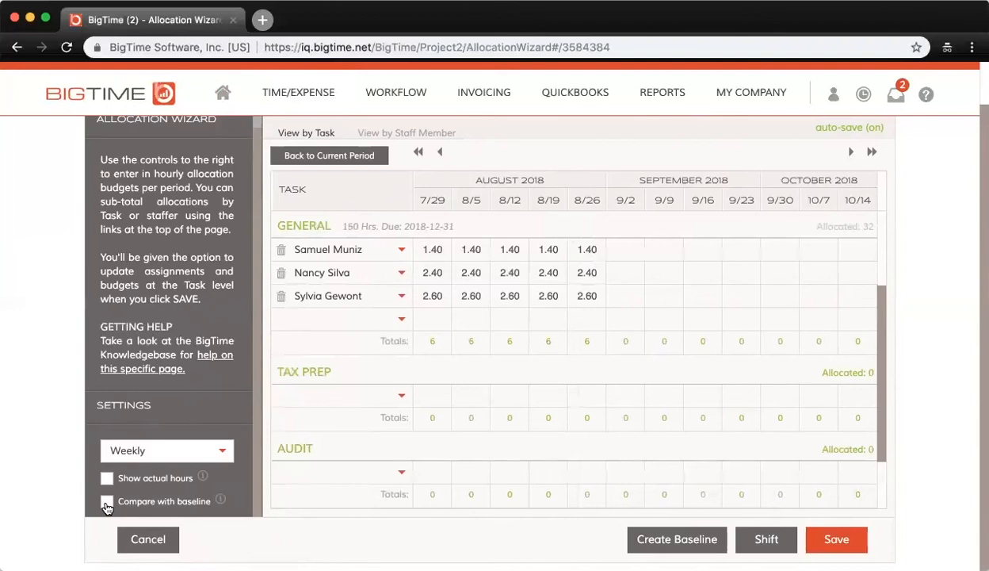
Enable Compare with baseline to show baseline hours under each allocation.
left_click(107, 500)
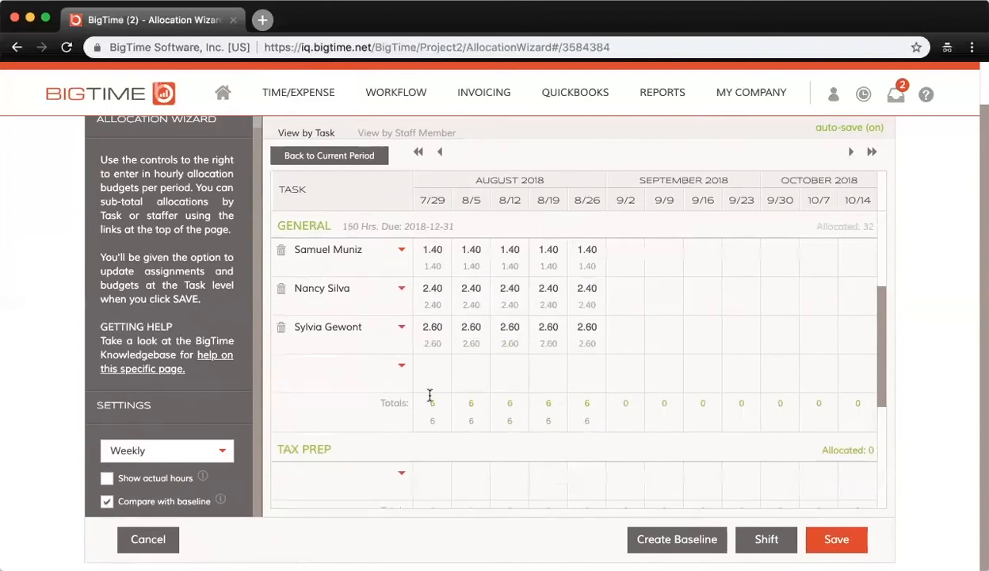
mouse_move(424, 251)
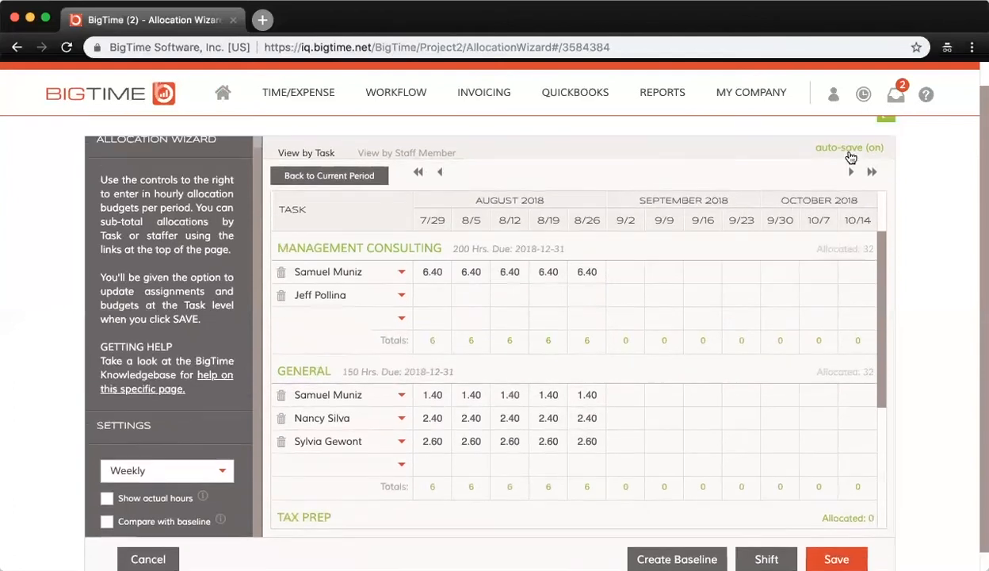
mouse_move(847, 151)
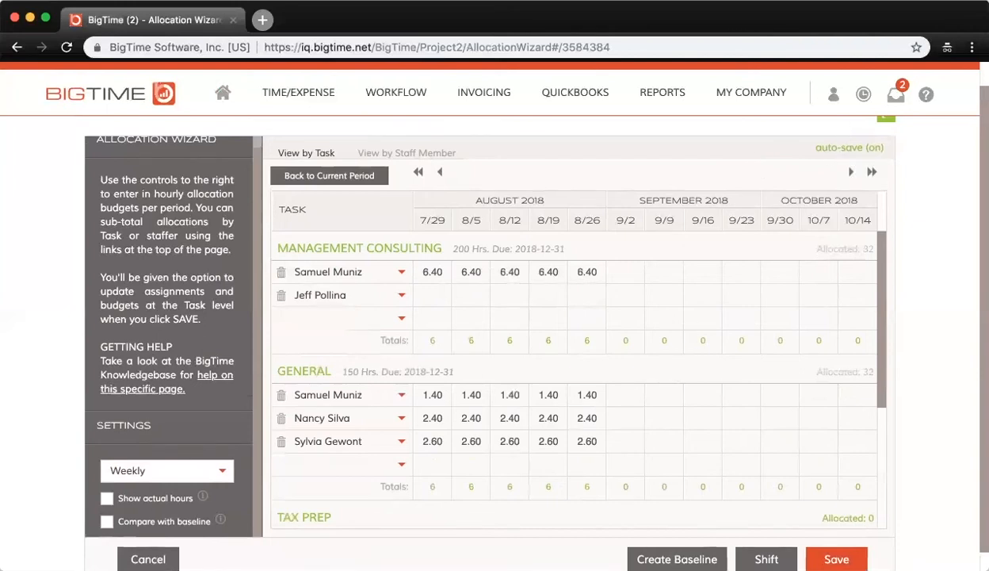
type("5.00")
type("7")
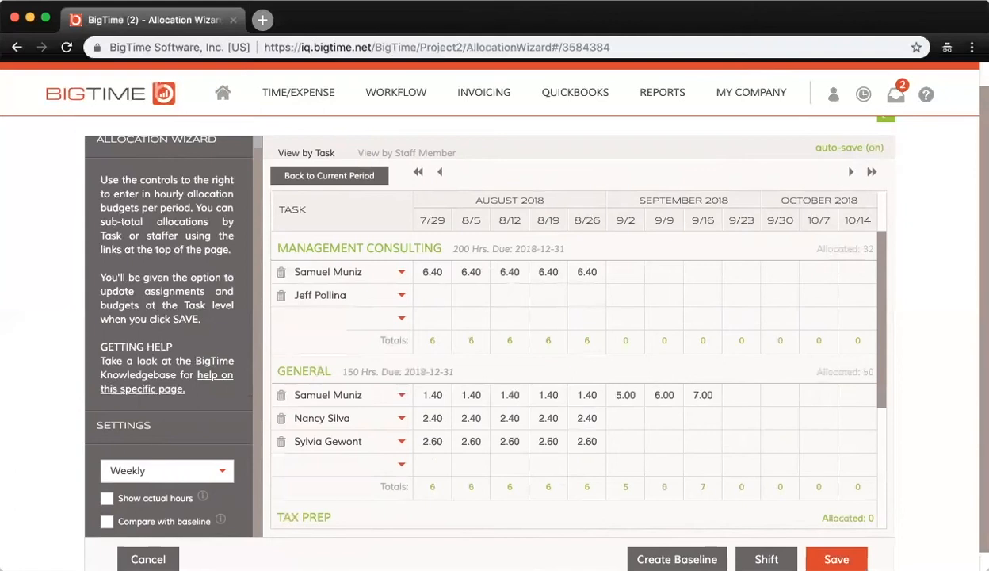
left_click(741, 394)
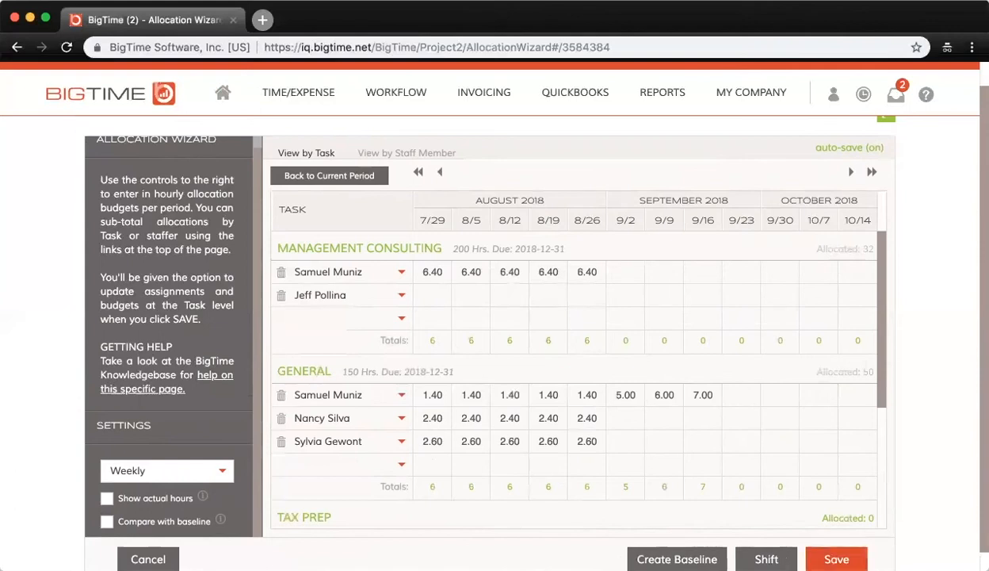
mouse_move(869, 154)
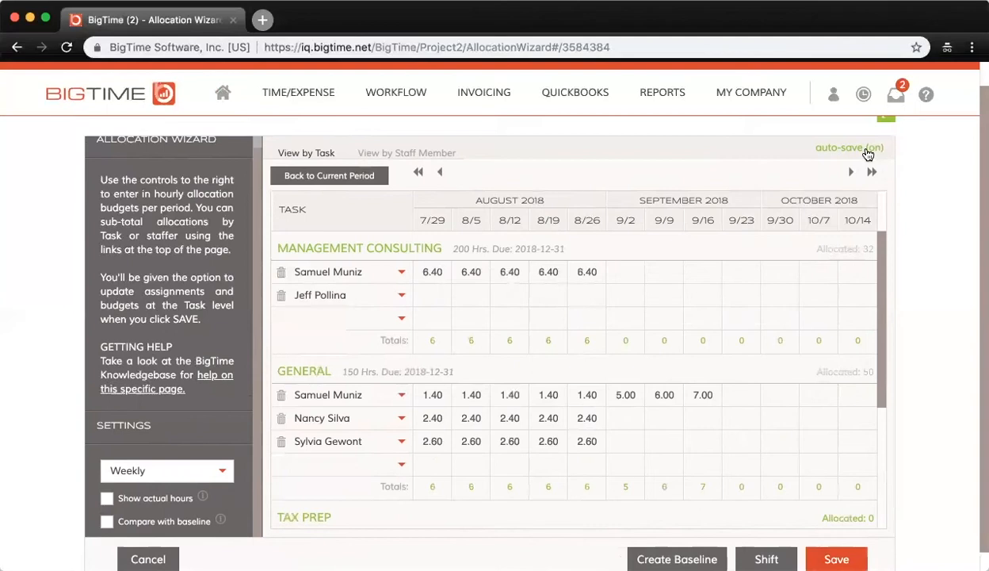
mouse_move(850, 147)
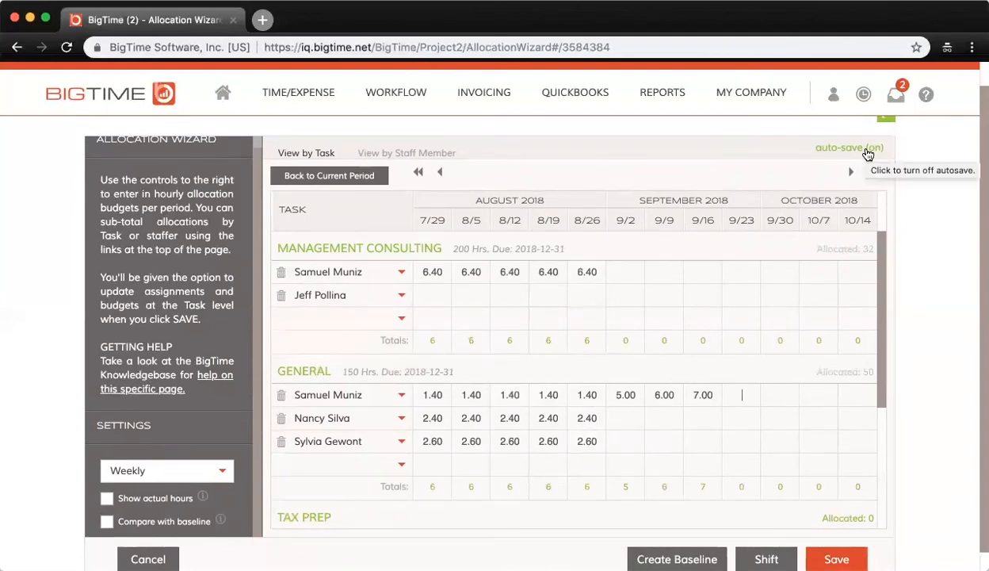
mouse_move(464, 173)
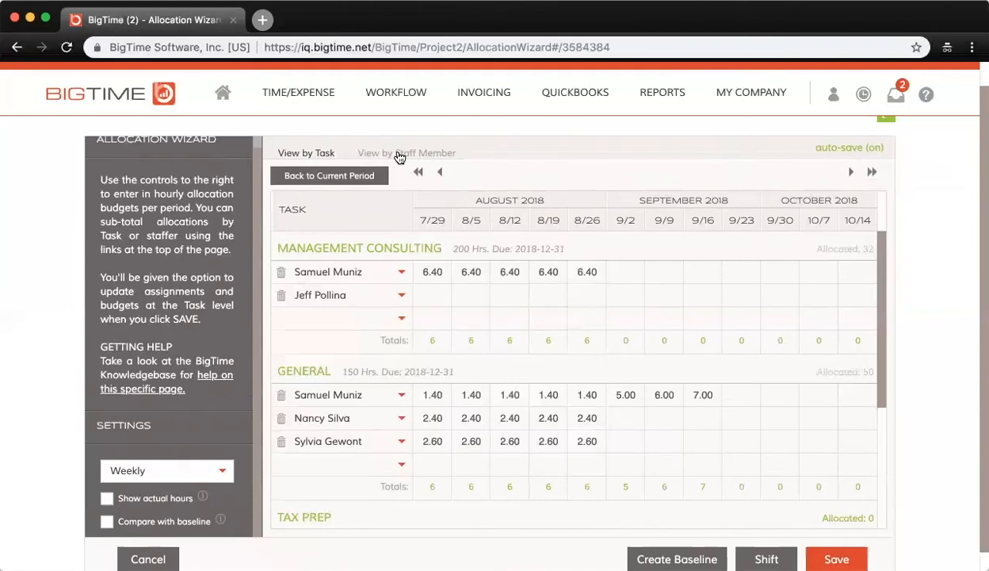
left_click(407, 152)
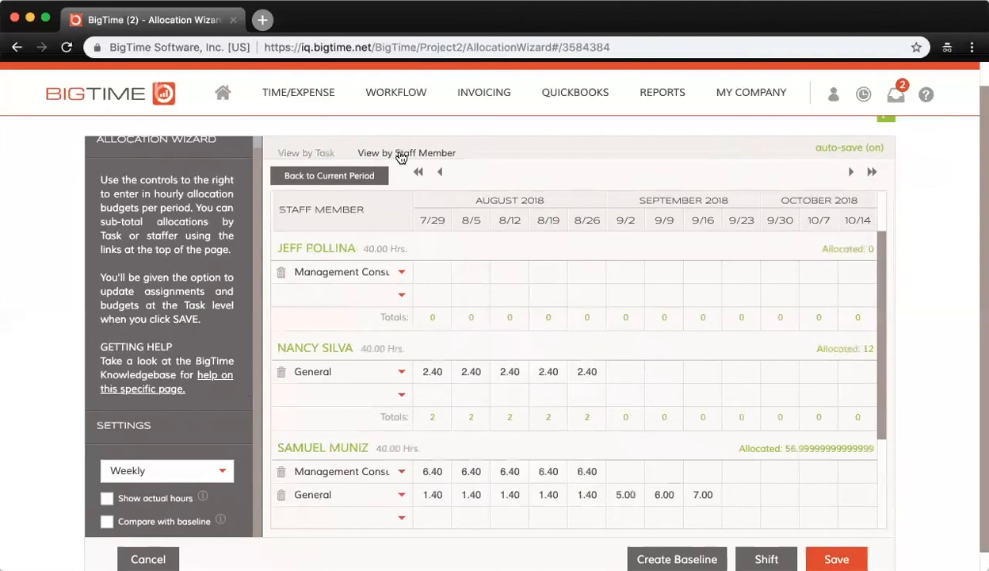
mouse_move(470, 241)
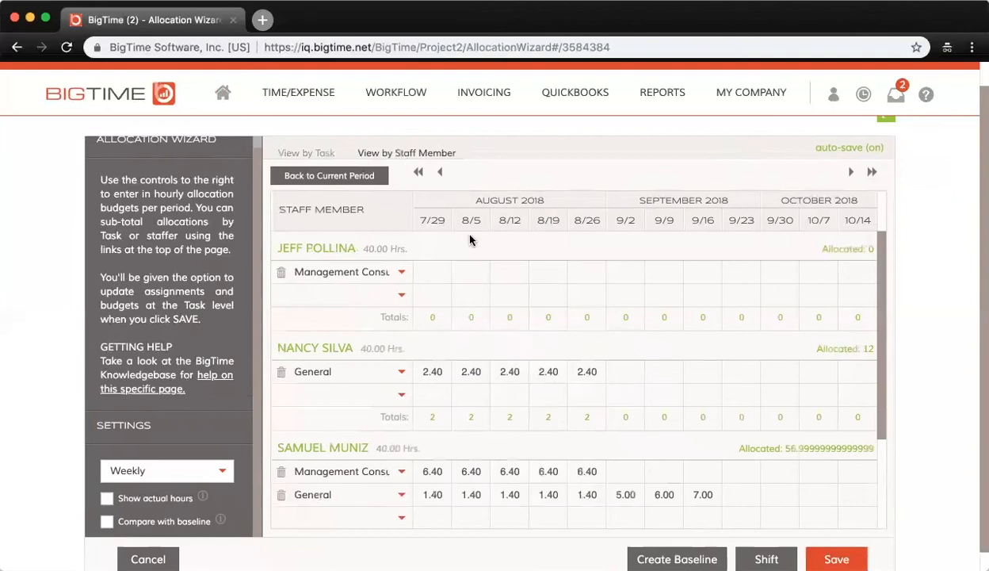
mouse_move(317, 251)
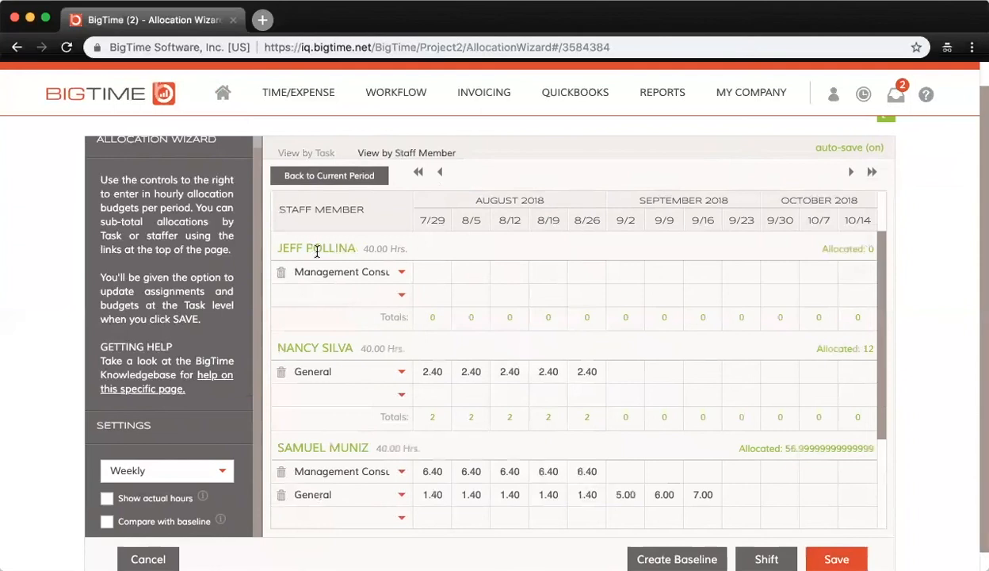
mouse_move(307, 250)
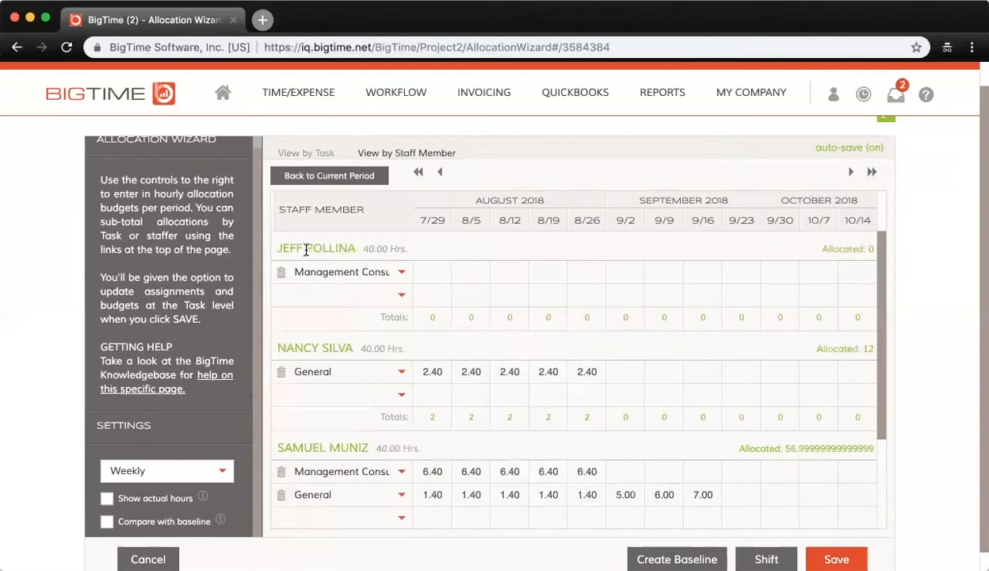
mouse_move(329, 462)
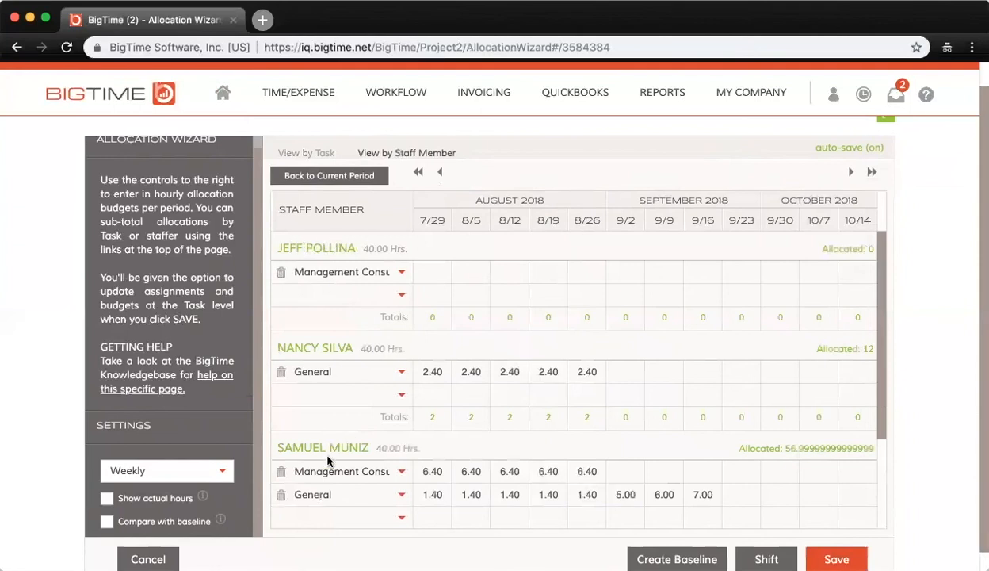
mouse_move(367, 252)
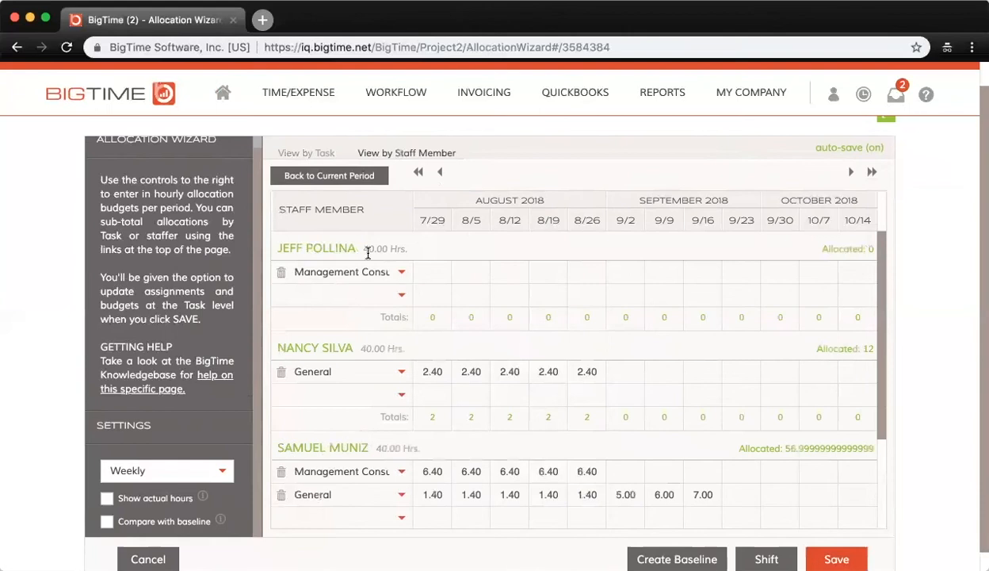
double_click(385, 249)
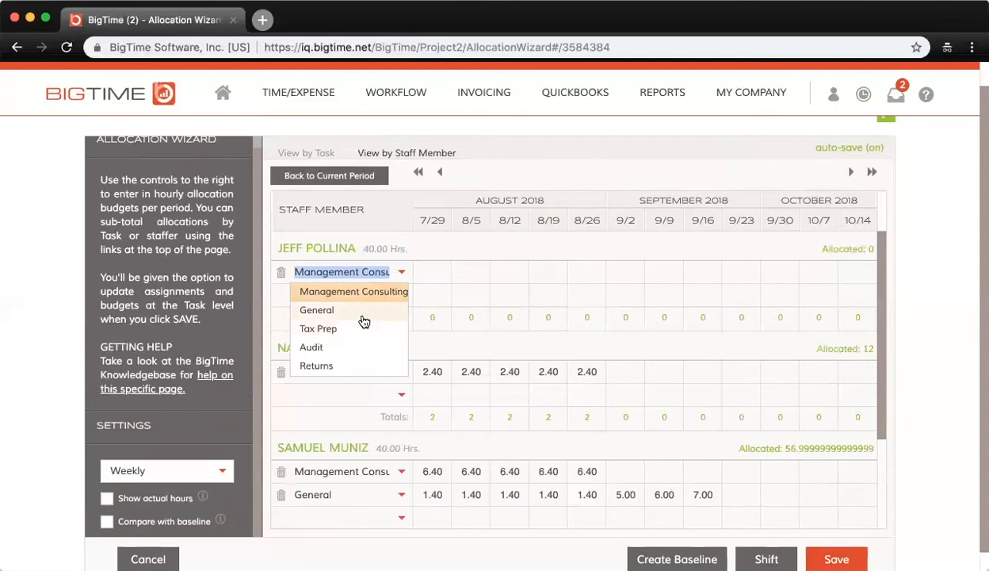
left_click(317, 310)
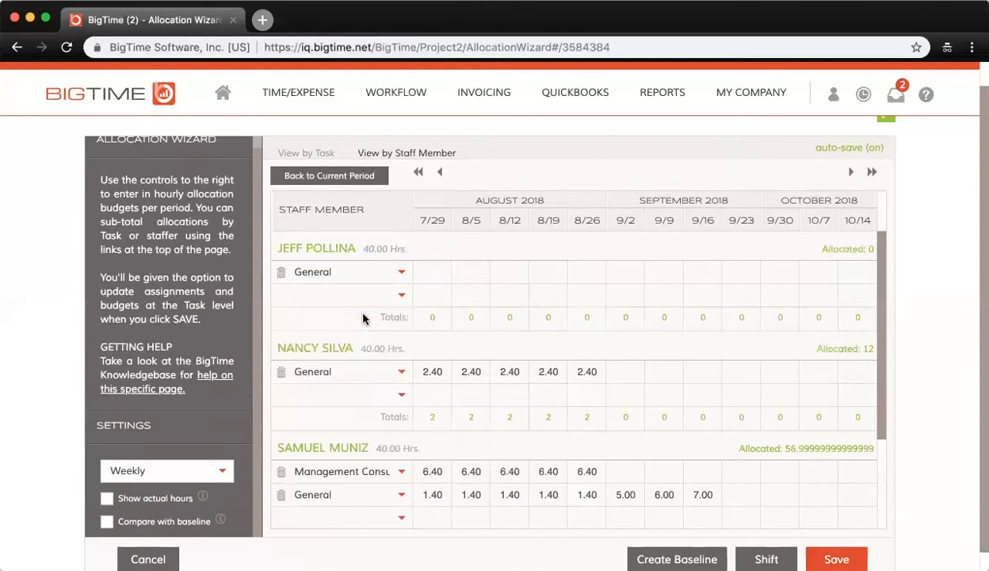
mouse_move(607, 280)
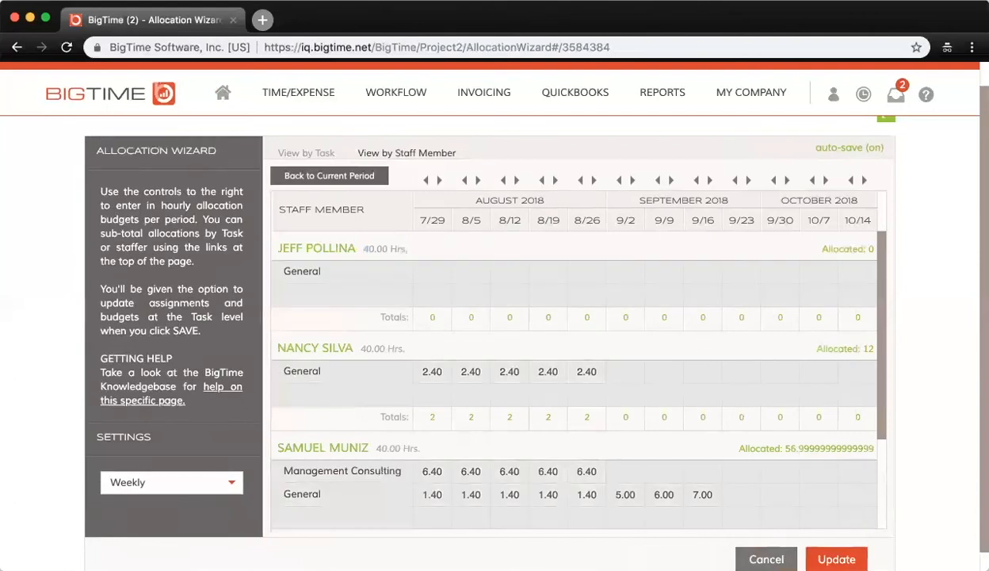
mouse_move(715, 262)
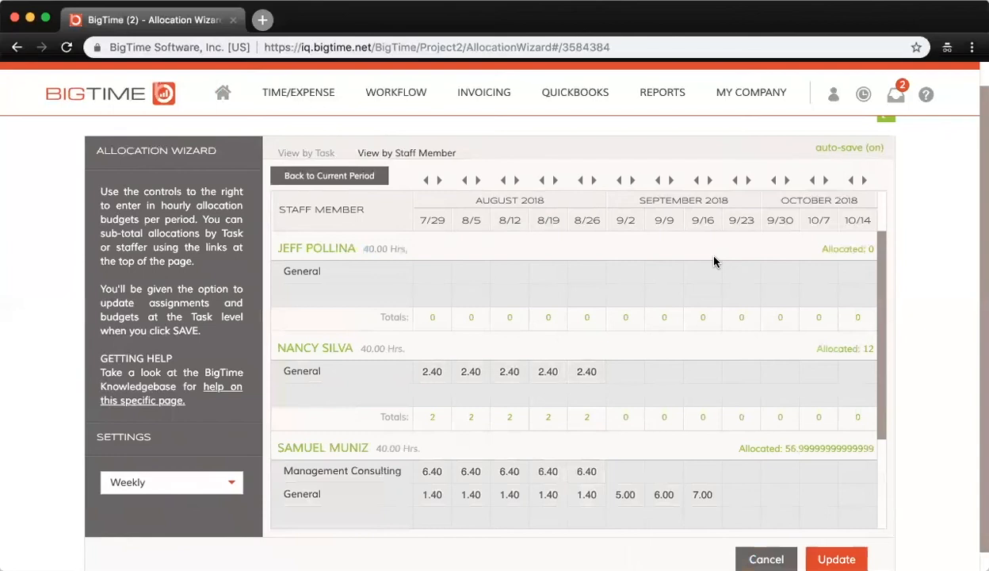
mouse_move(718, 218)
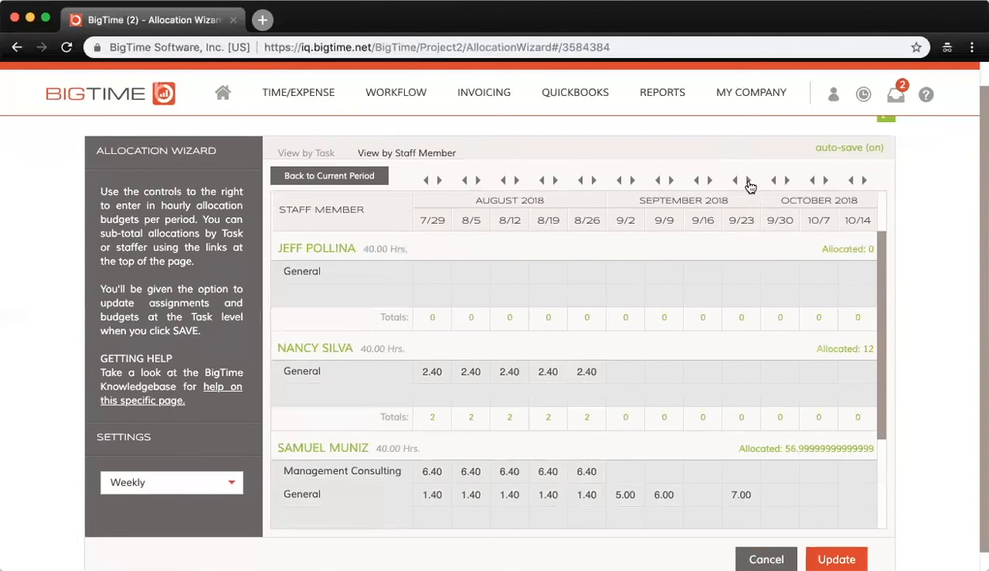
mouse_move(776, 184)
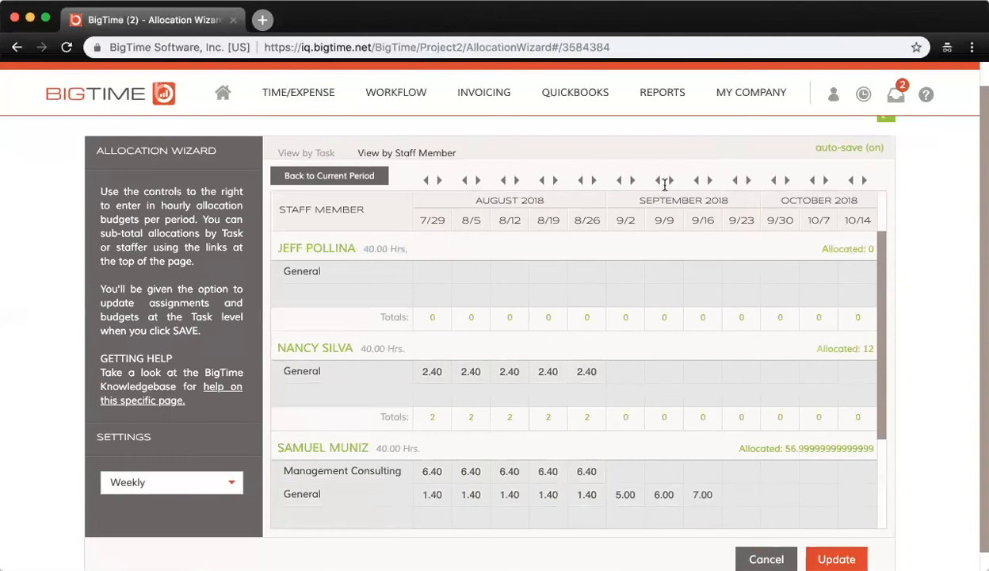
mouse_move(664, 184)
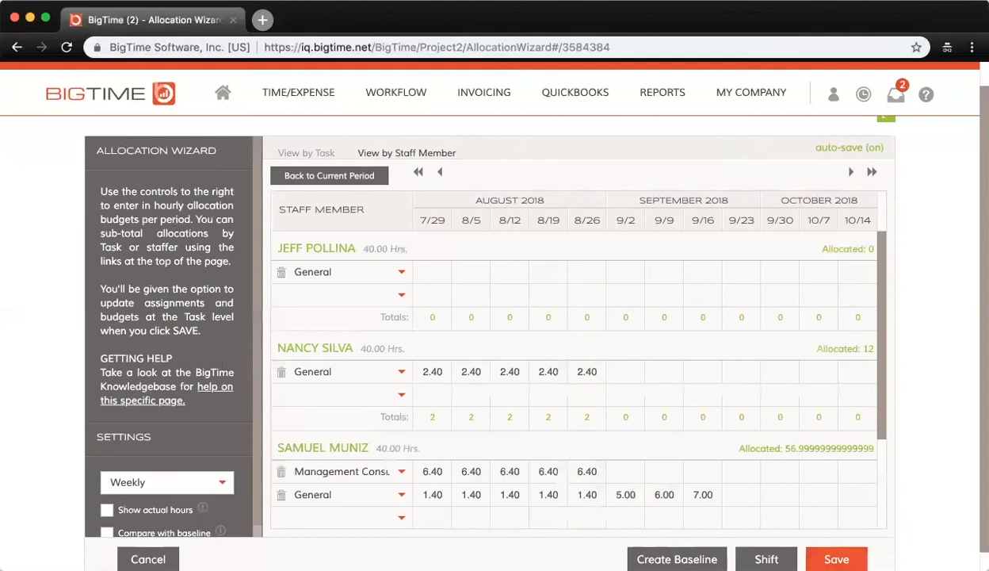
Save the allocation budget with task assignments, client team and hourly budgets updated, keeping Fixed Fee.
left_click(836, 558)
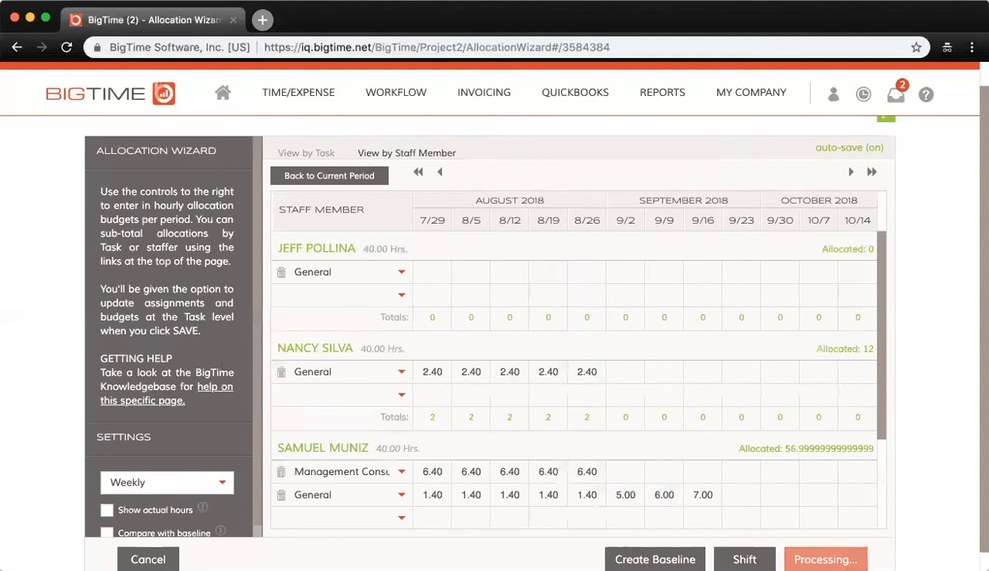
left_click(825, 559)
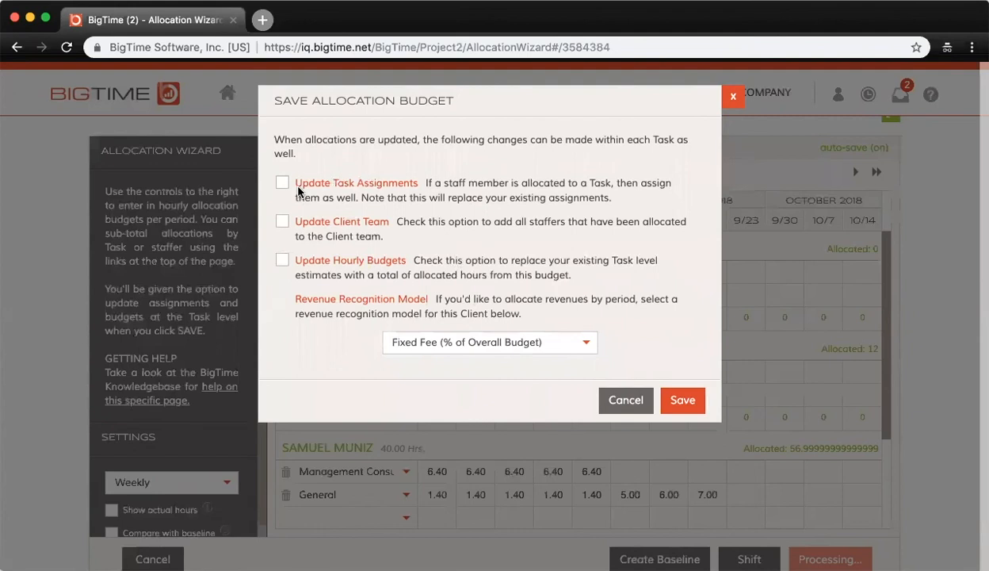
mouse_move(357, 201)
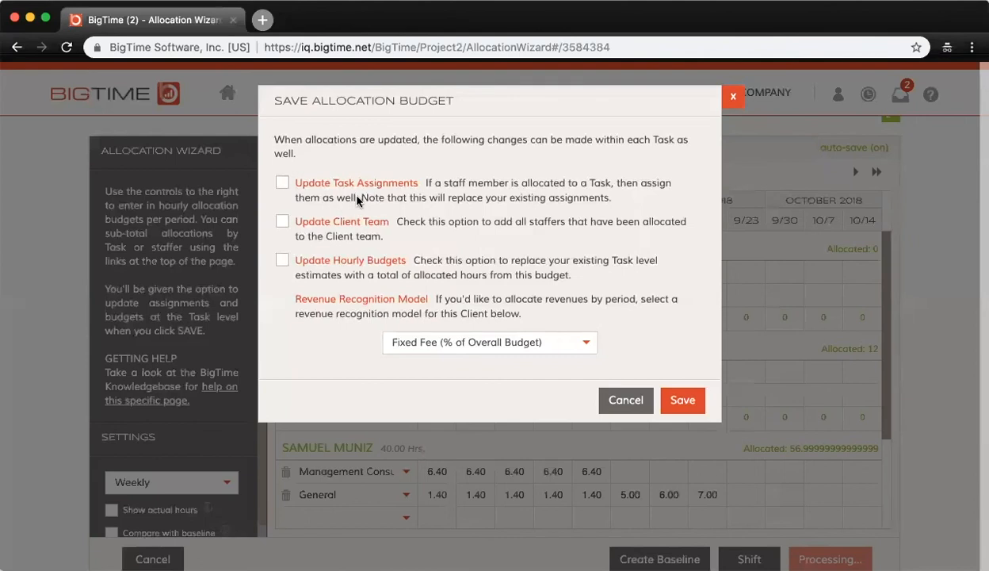
left_click_drag(361, 197, 612, 197)
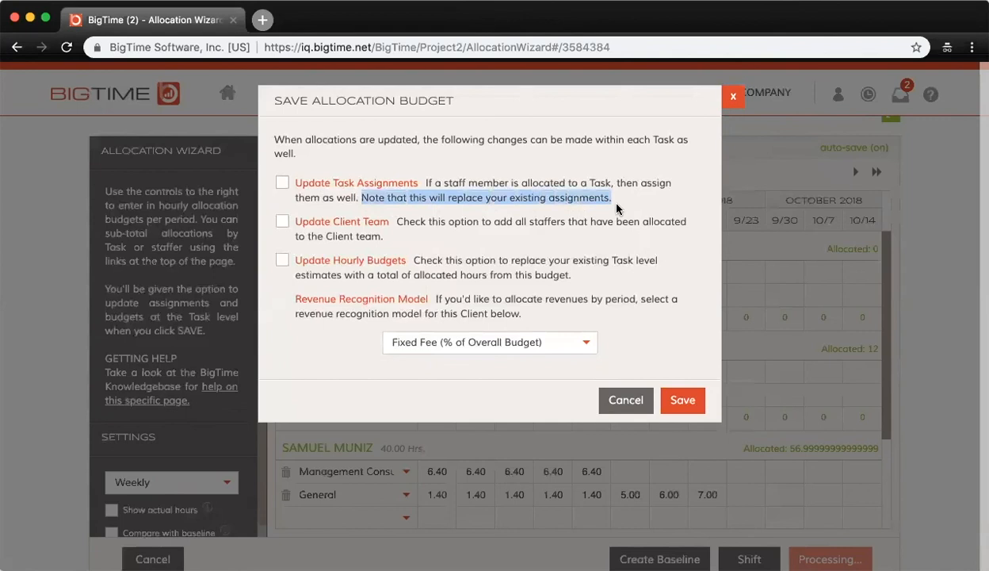
mouse_move(442, 238)
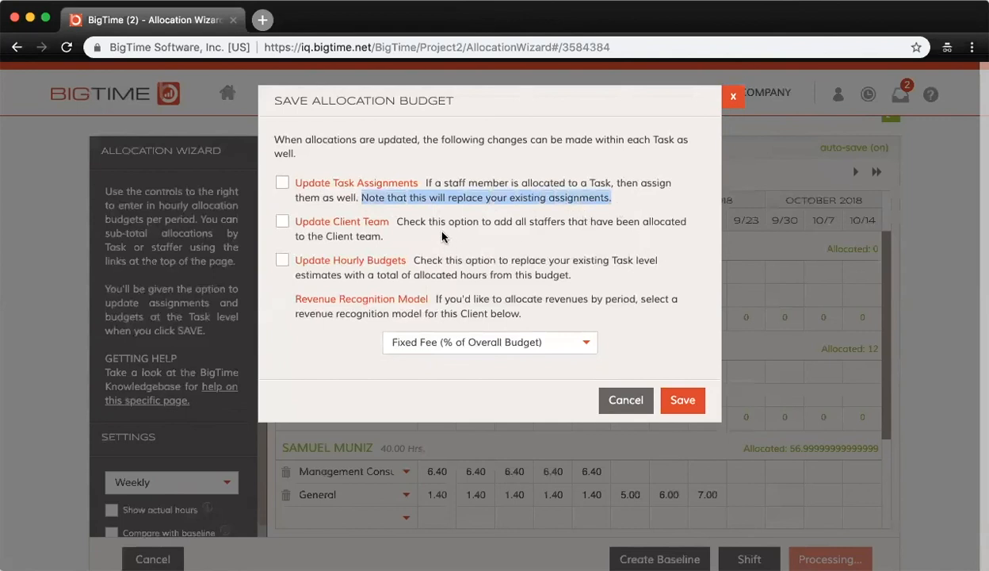
left_click(282, 221)
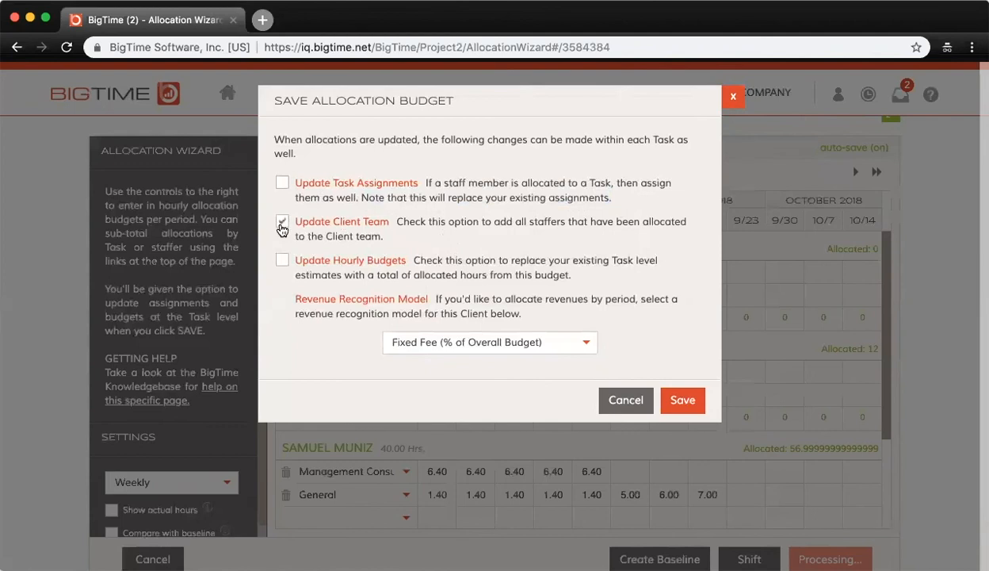
left_click(282, 222)
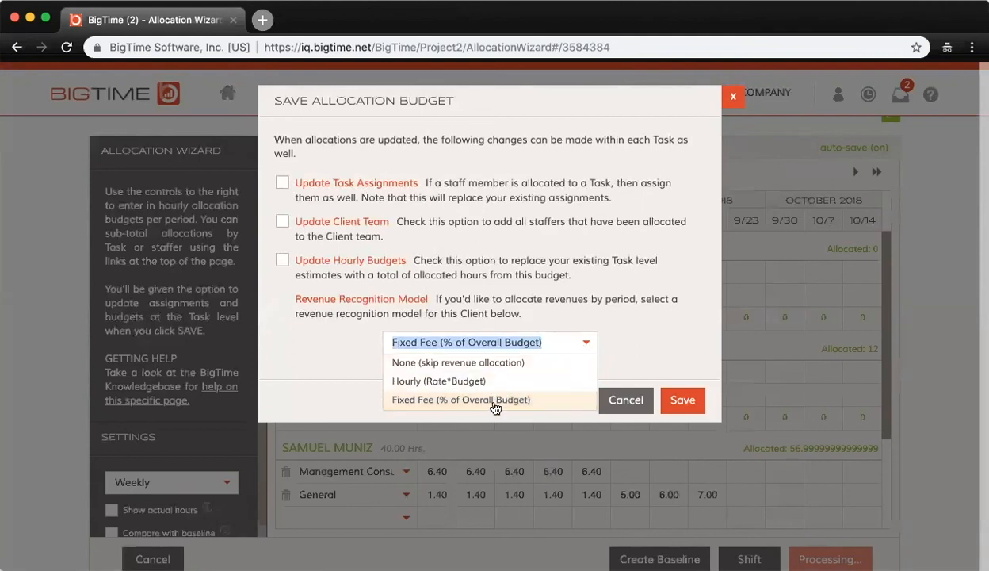
left_click(460, 400)
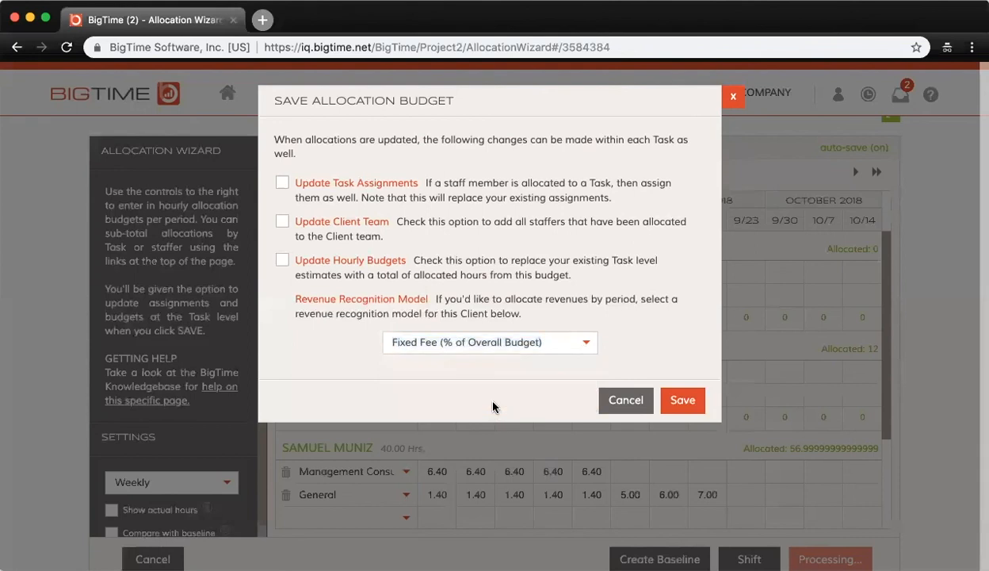
mouse_move(621, 363)
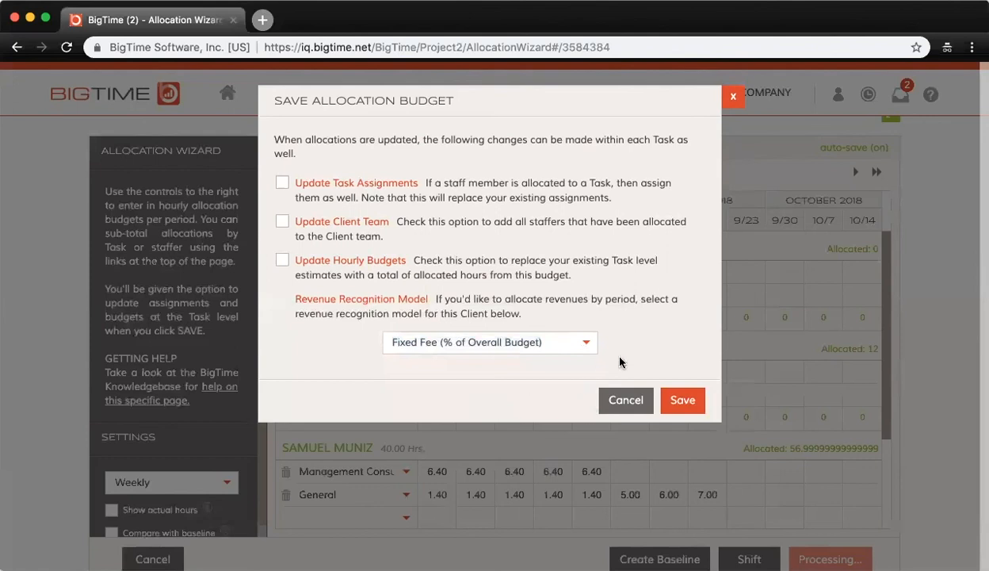
mouse_move(363, 212)
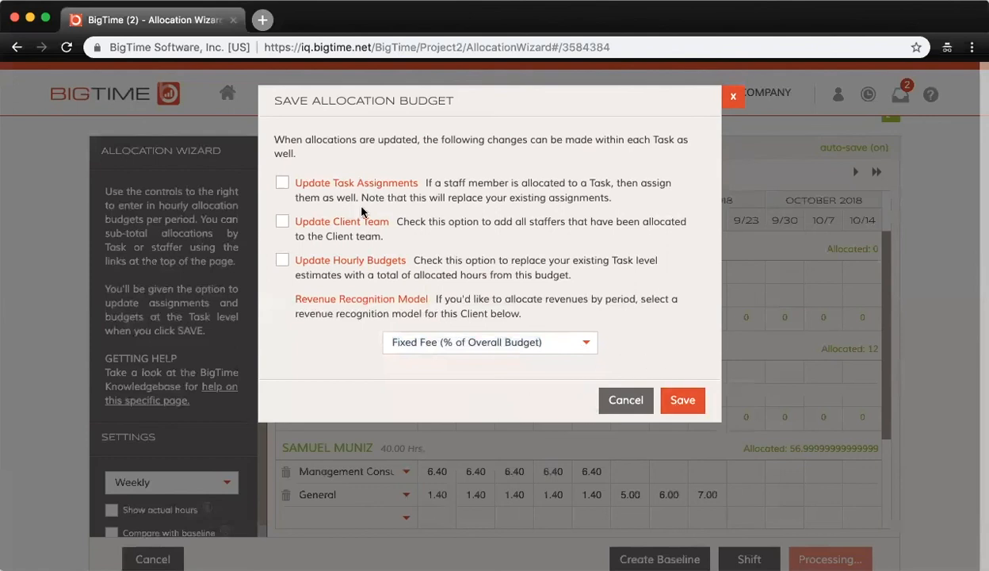
left_click(282, 260)
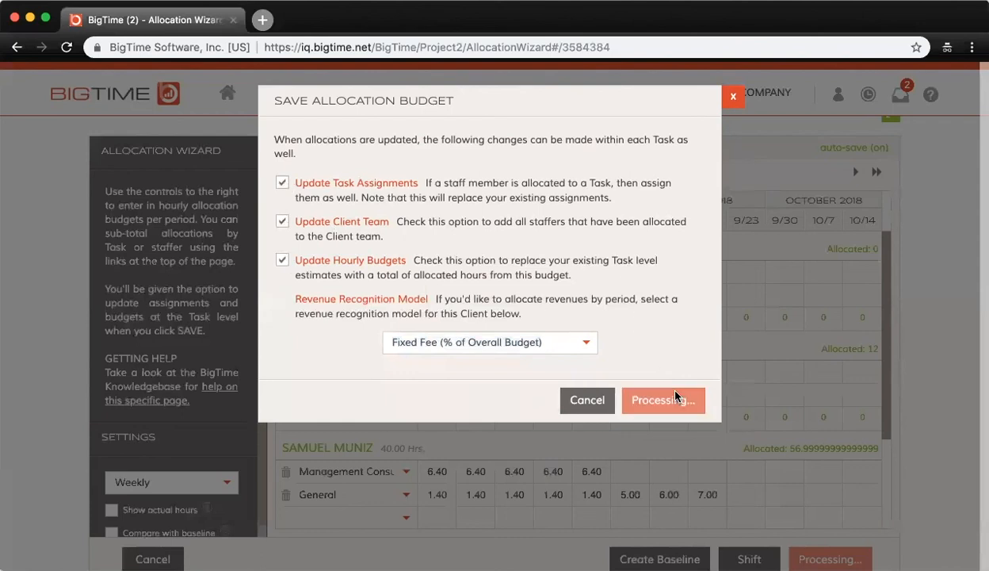
left_click(663, 399)
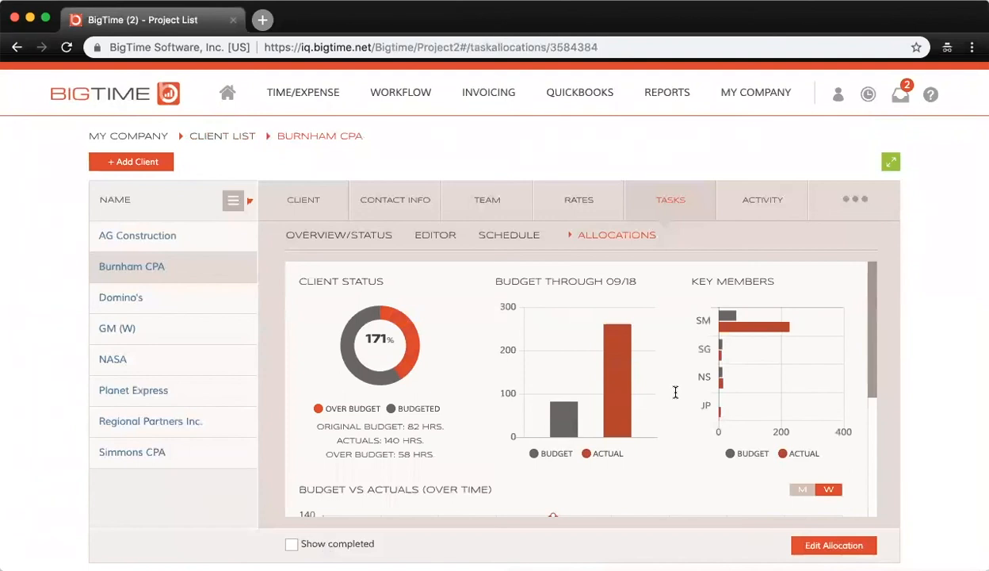
Open Burnham CPA's task Editor and scroll across to see hours and assigned staff.
left_click(450, 234)
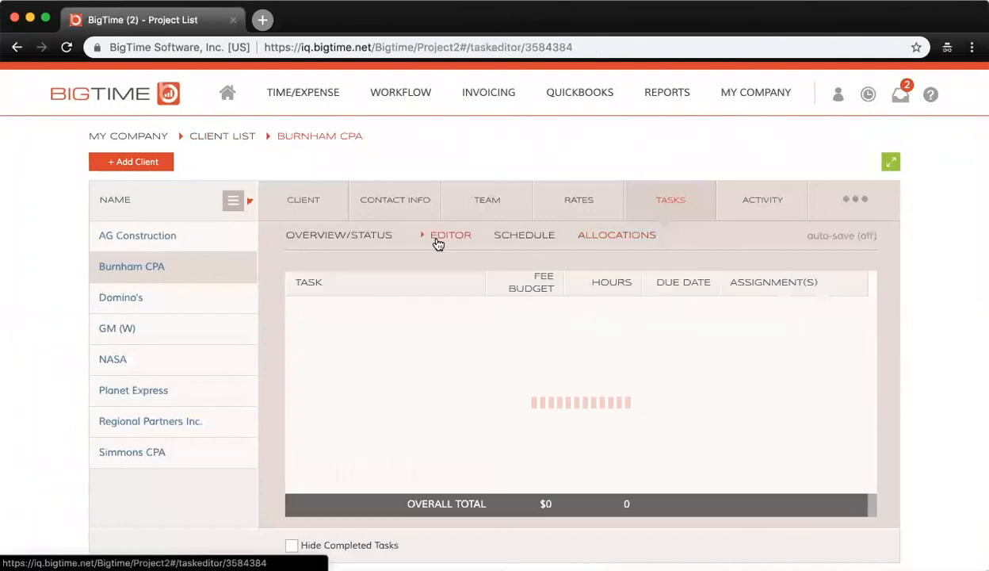
left_click(450, 234)
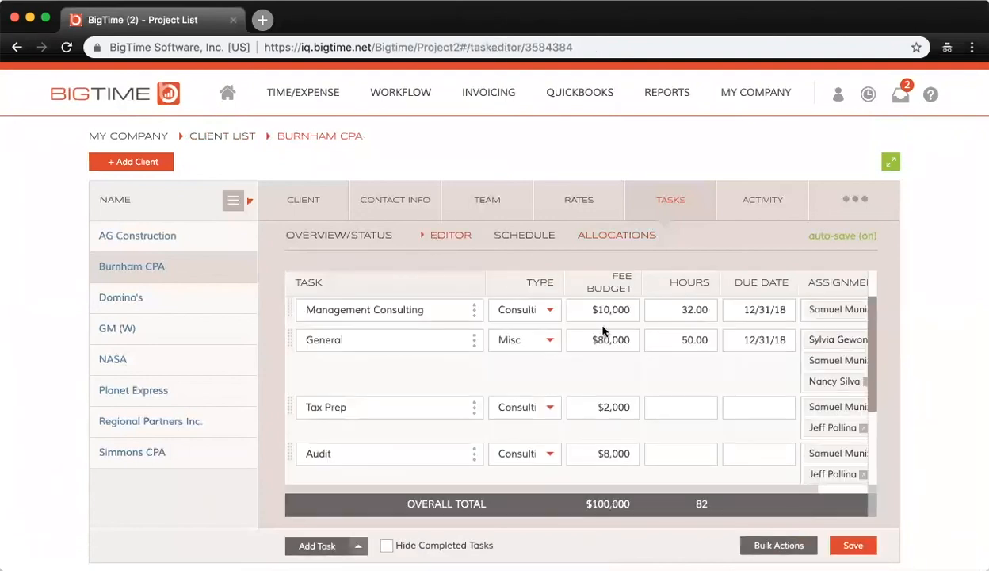
scroll("right", 3)
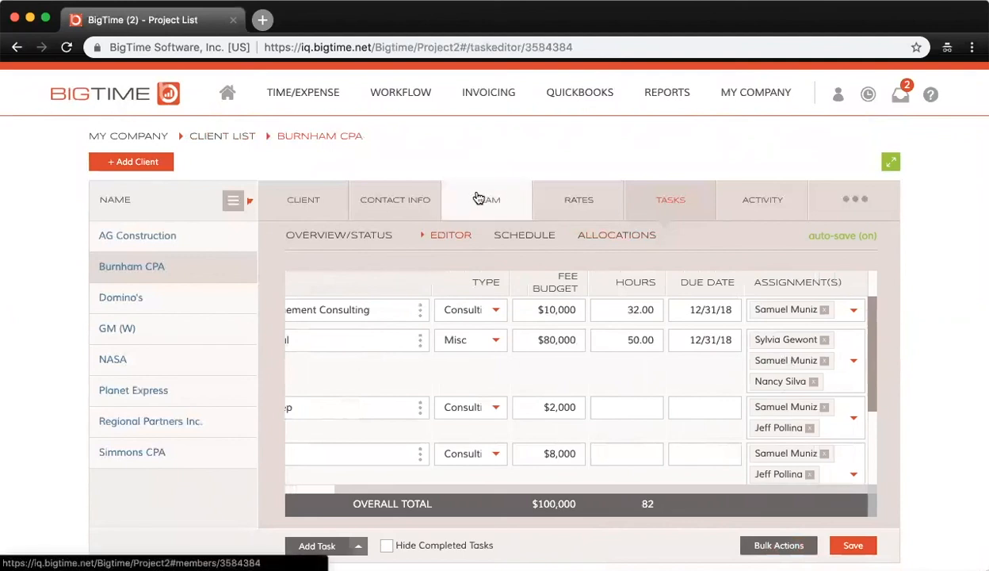
left_click(486, 199)
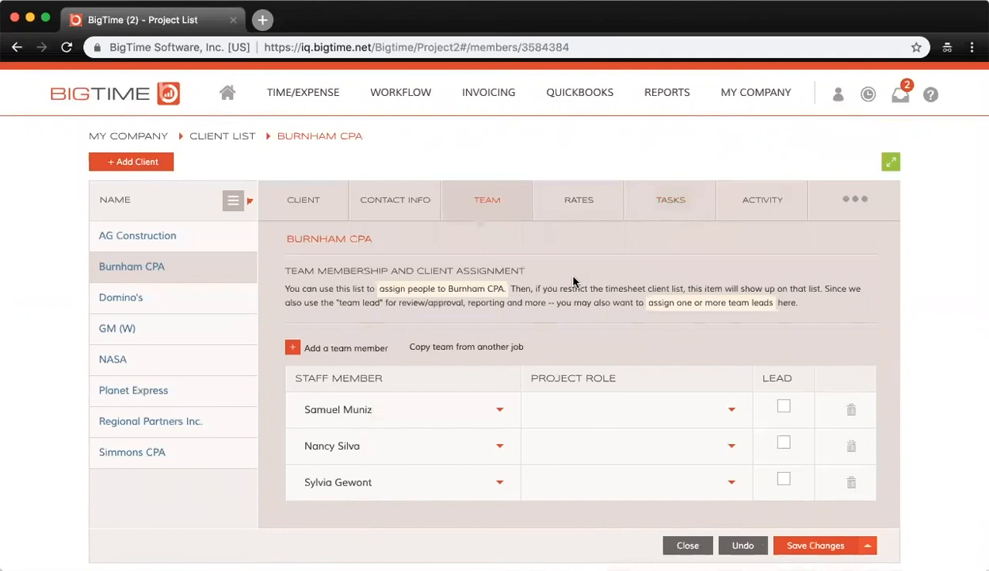
mouse_move(602, 257)
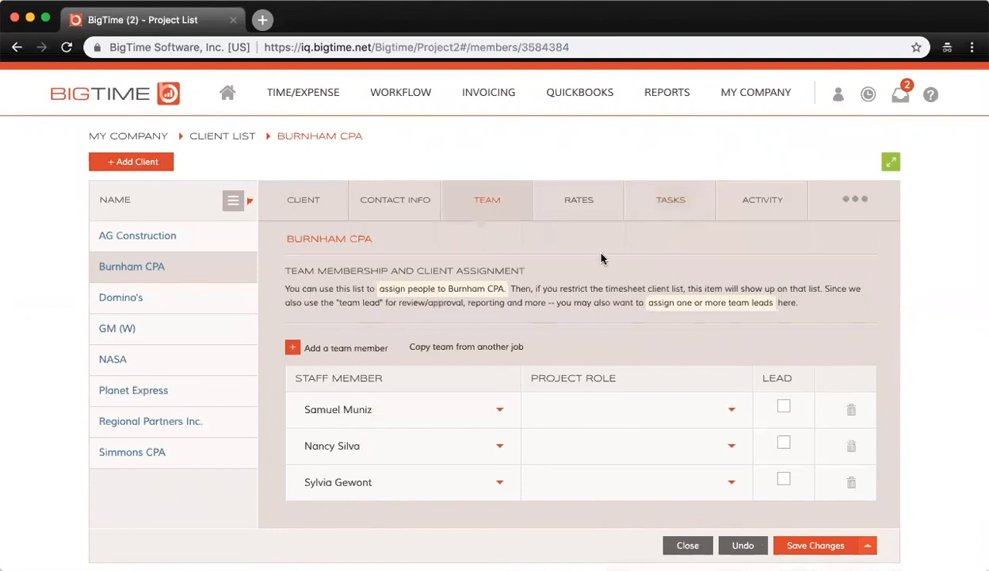
left_click(671, 199)
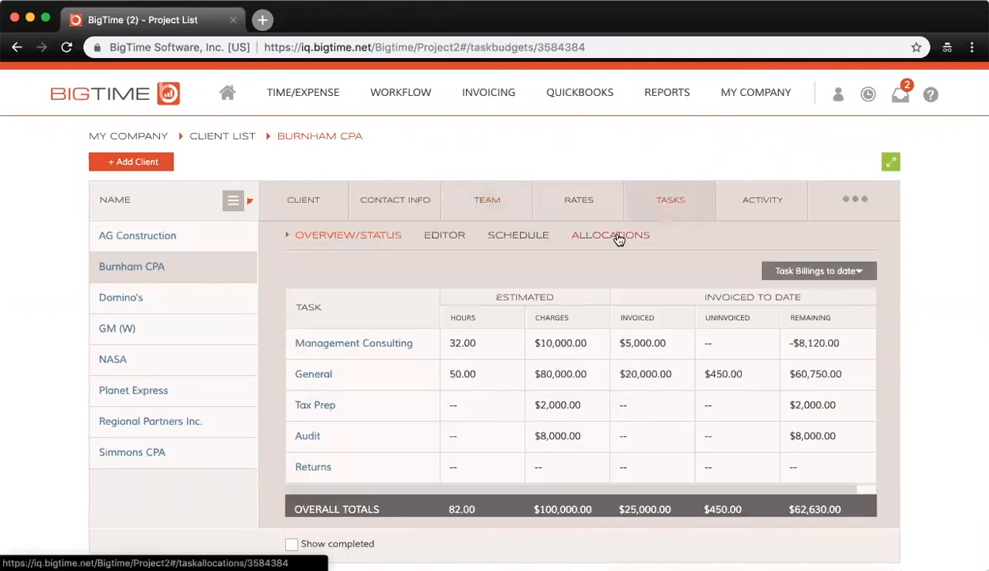
left_click(610, 235)
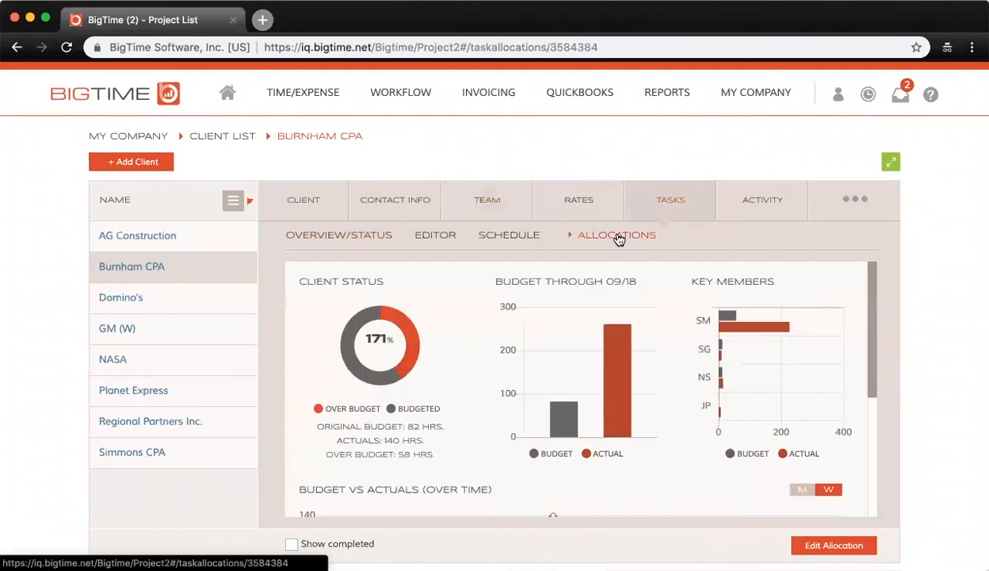